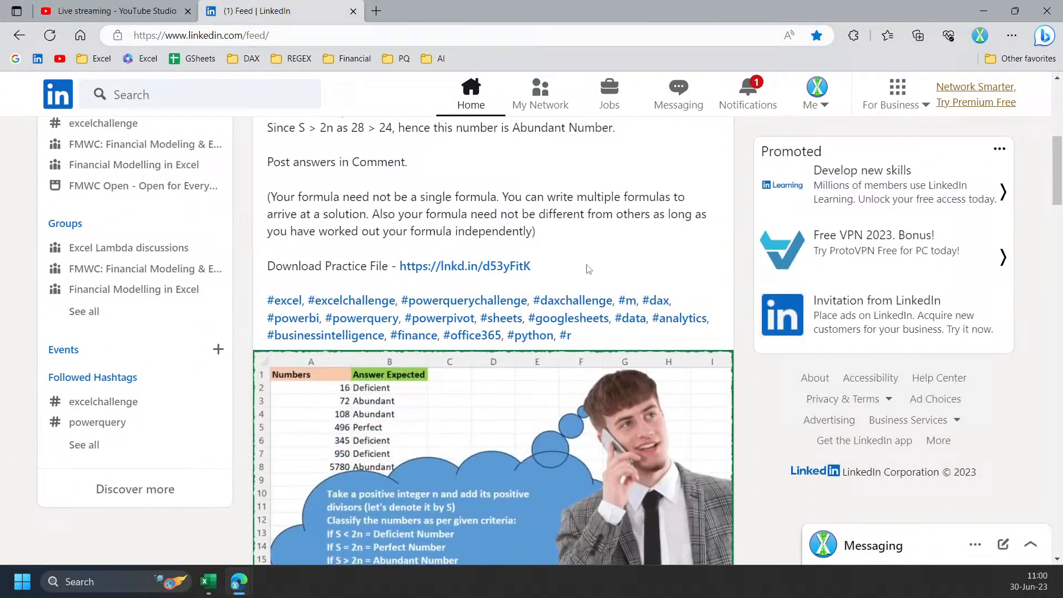
Scroll the LinkedIn post and follow its 'Download Practice File' link.
scroll(down, 3)
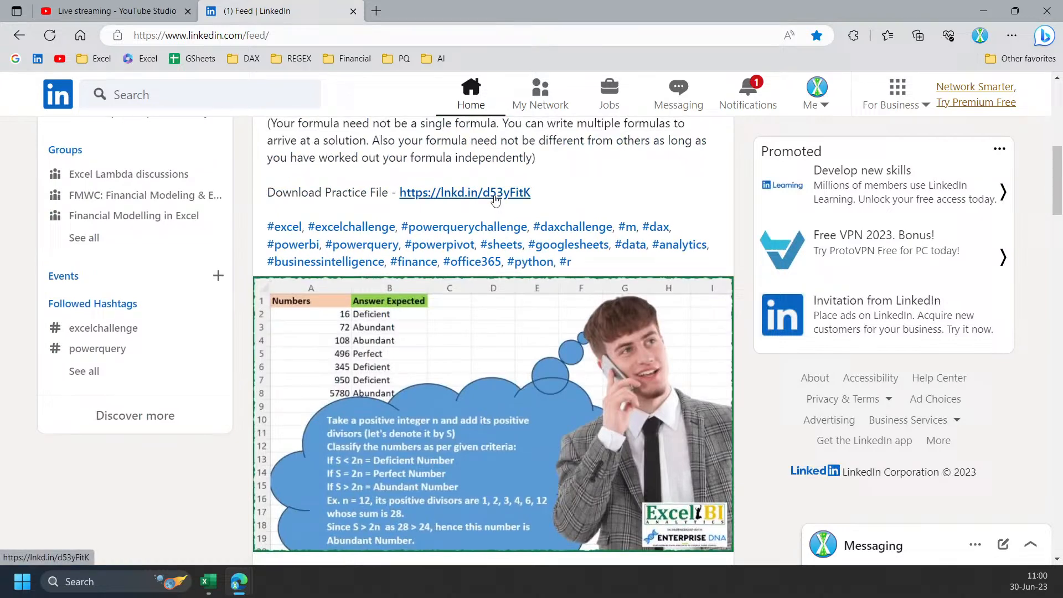
click(465, 192)
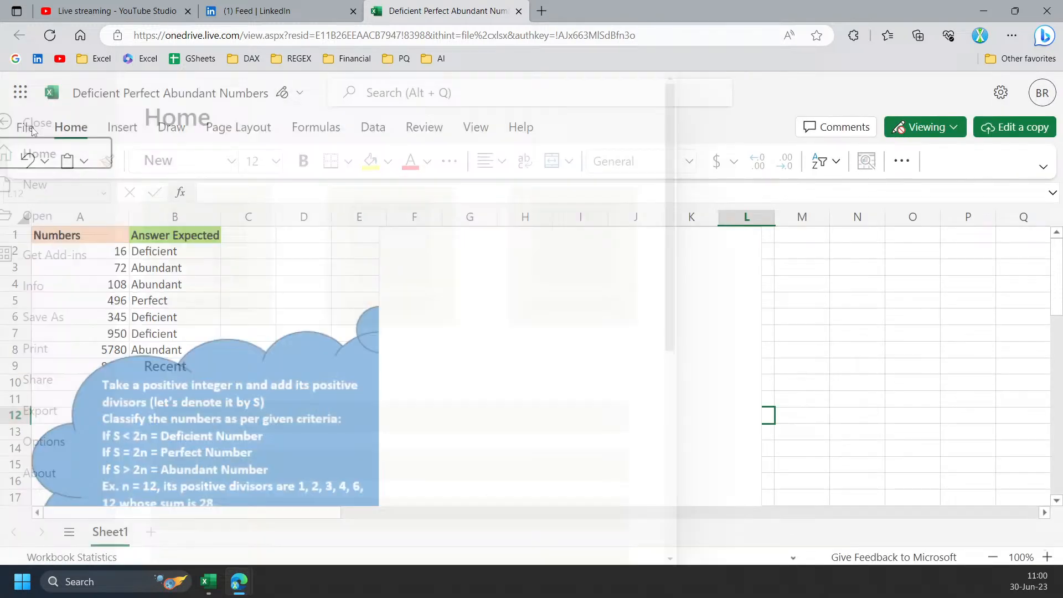
Download a copy of the Deficient Perfect Abundant Numbers workbook from Excel for the web.
click(24, 127)
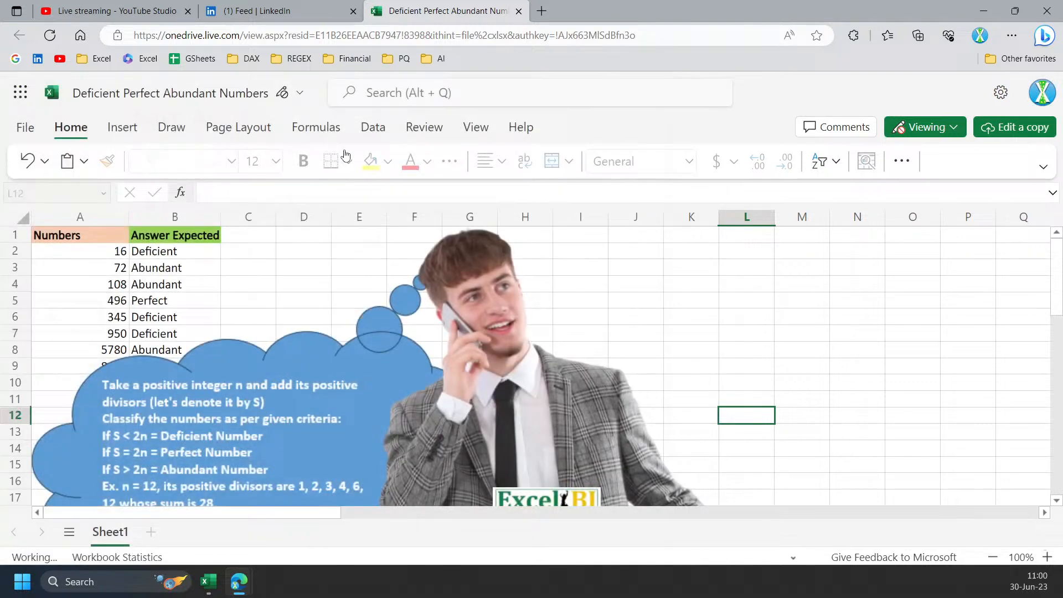
click(918, 35)
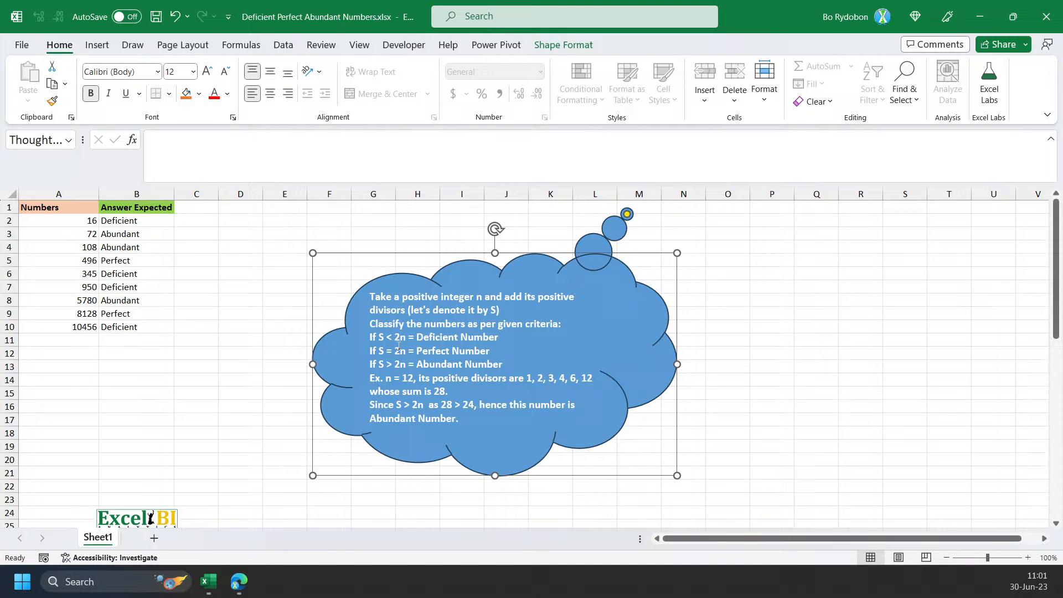
mouse_move(399, 347)
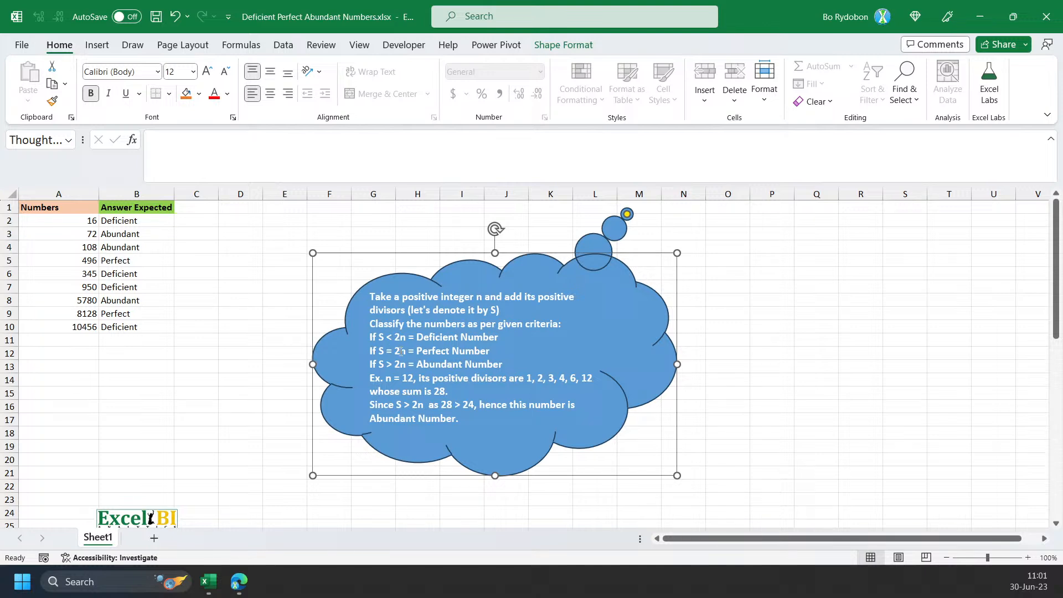
mouse_move(495, 361)
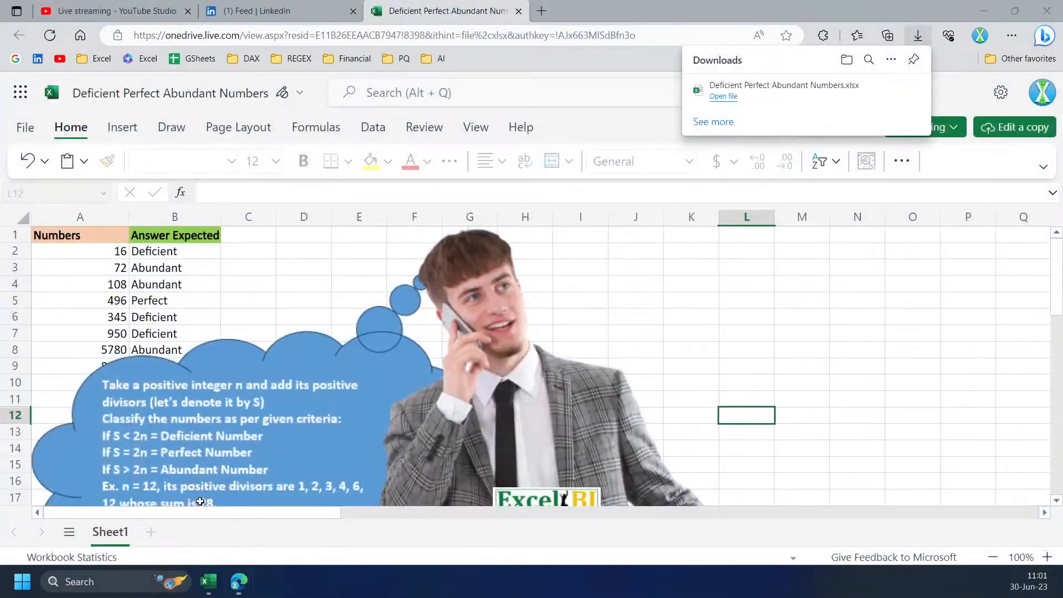
Reread the LinkedIn challenge criteria, then bring the desktop Excel workbook back up.
click(278, 11)
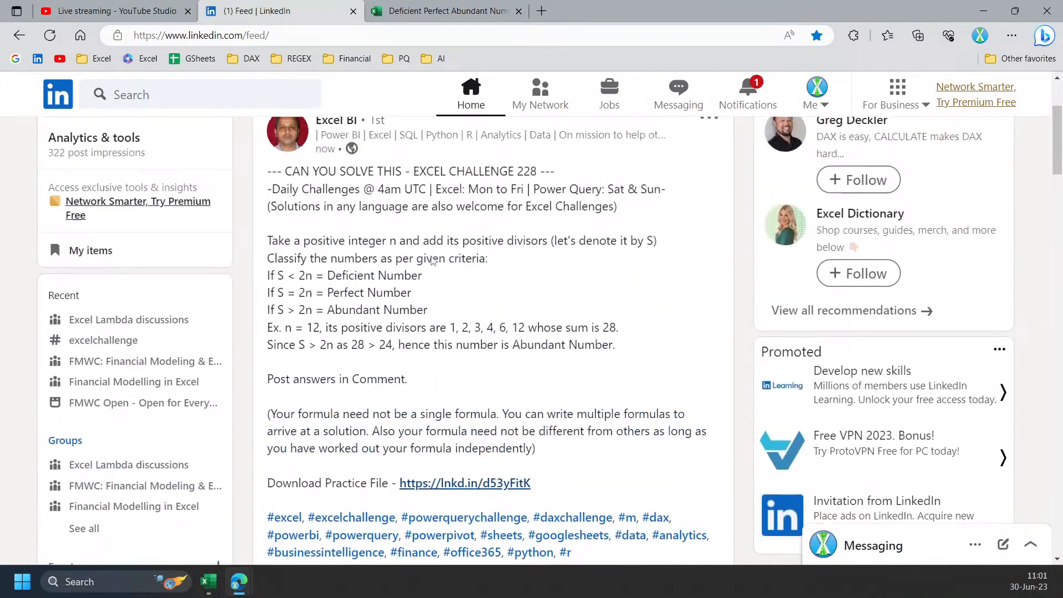
scroll(down, 3)
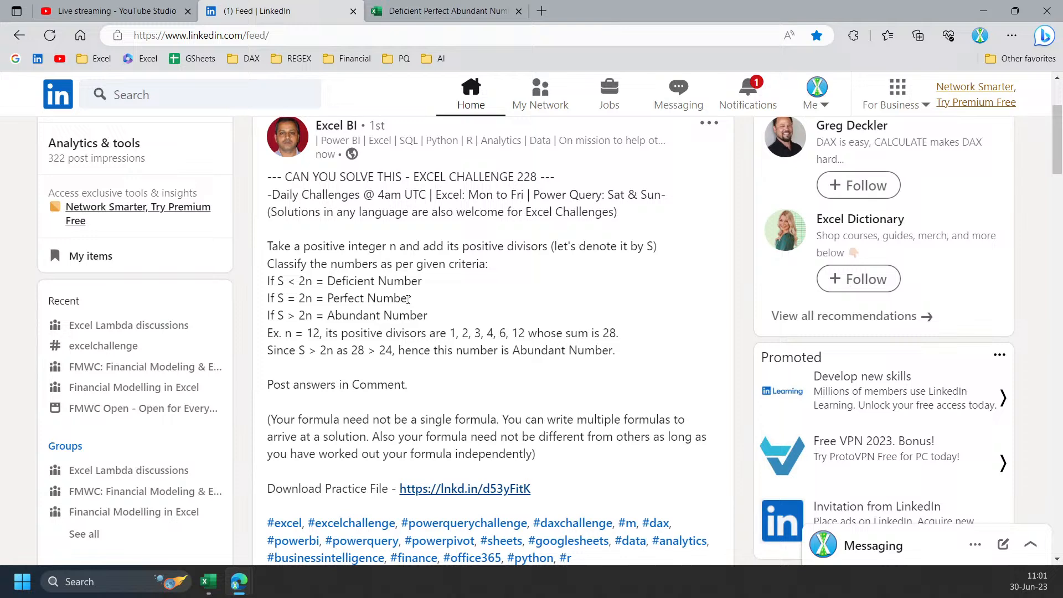
mouse_move(475, 235)
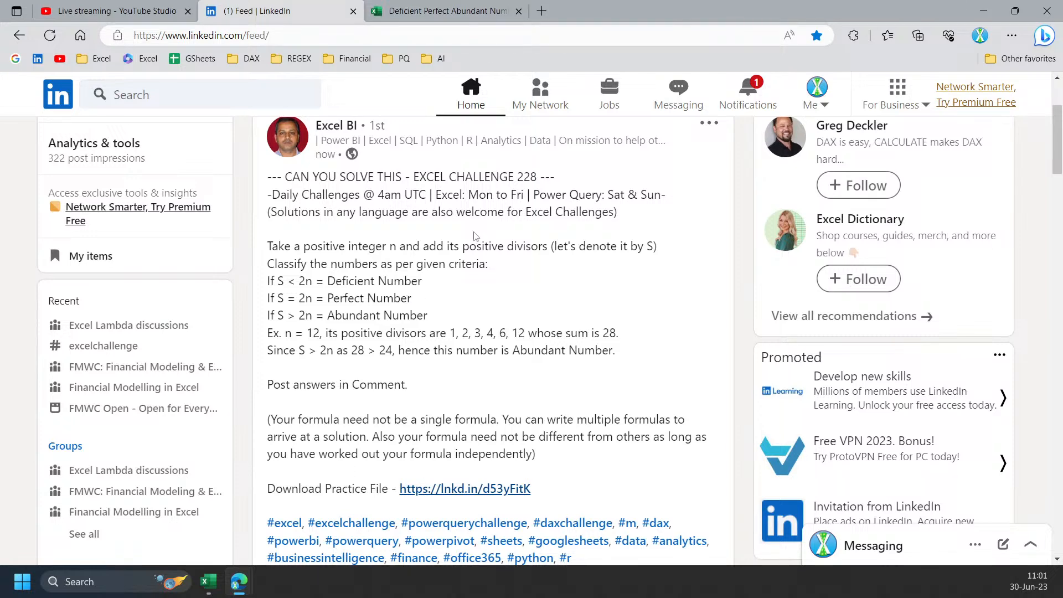
click(444, 11)
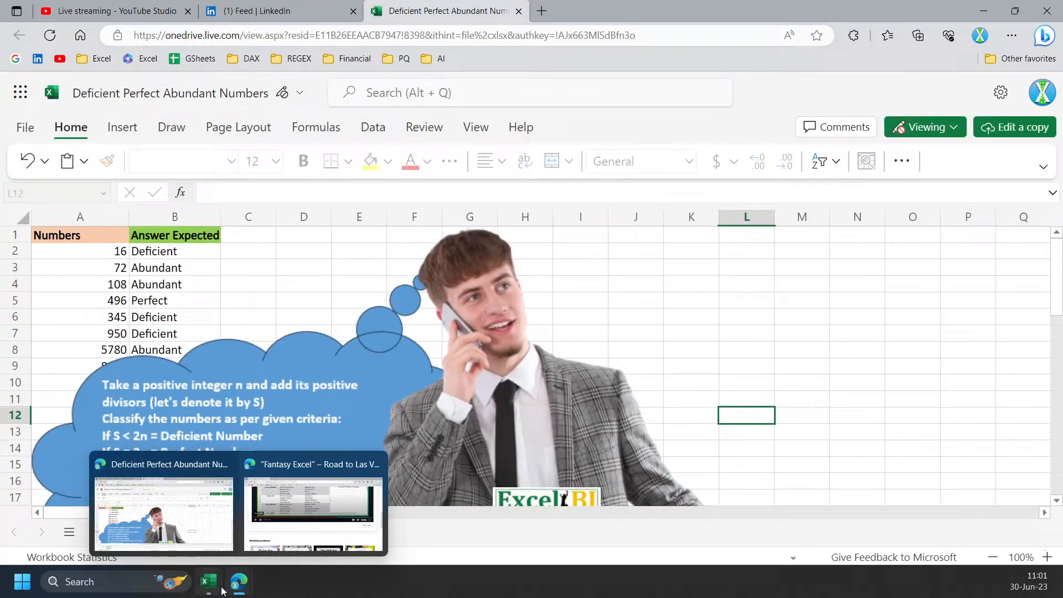
click(163, 512)
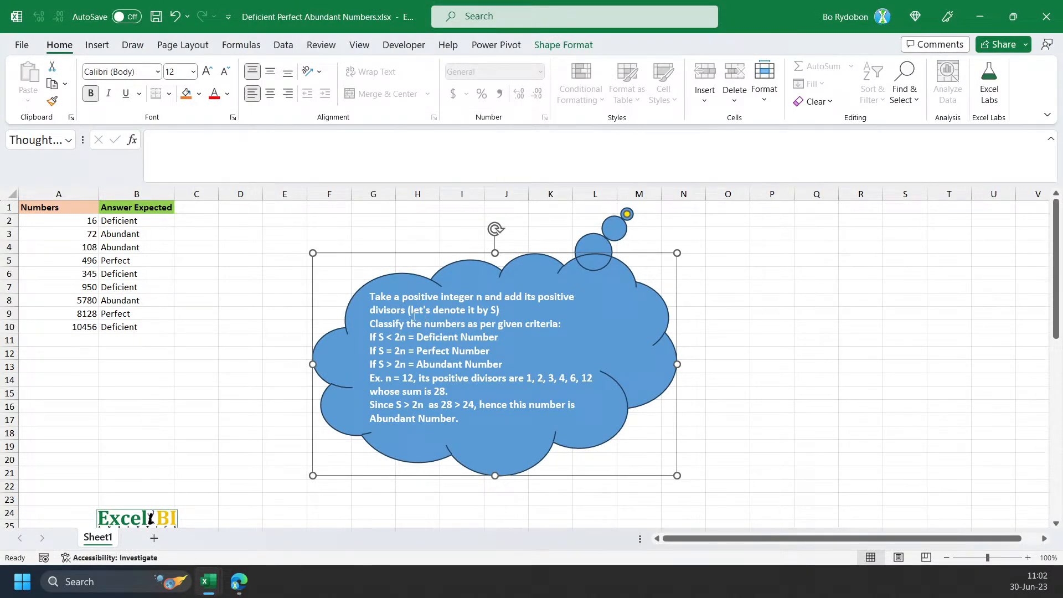
double_click(452, 310)
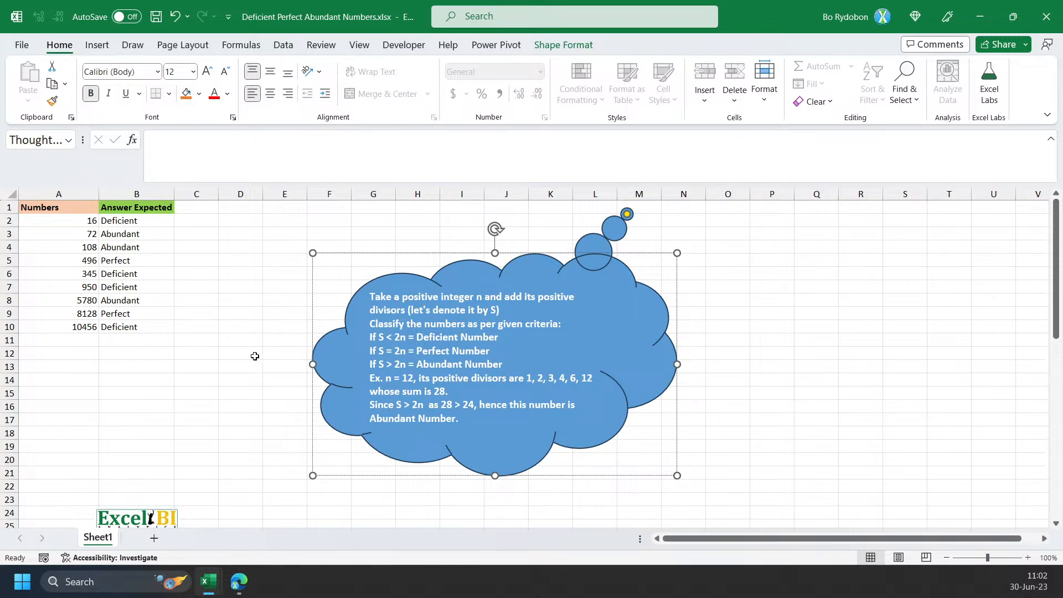
click(196, 260)
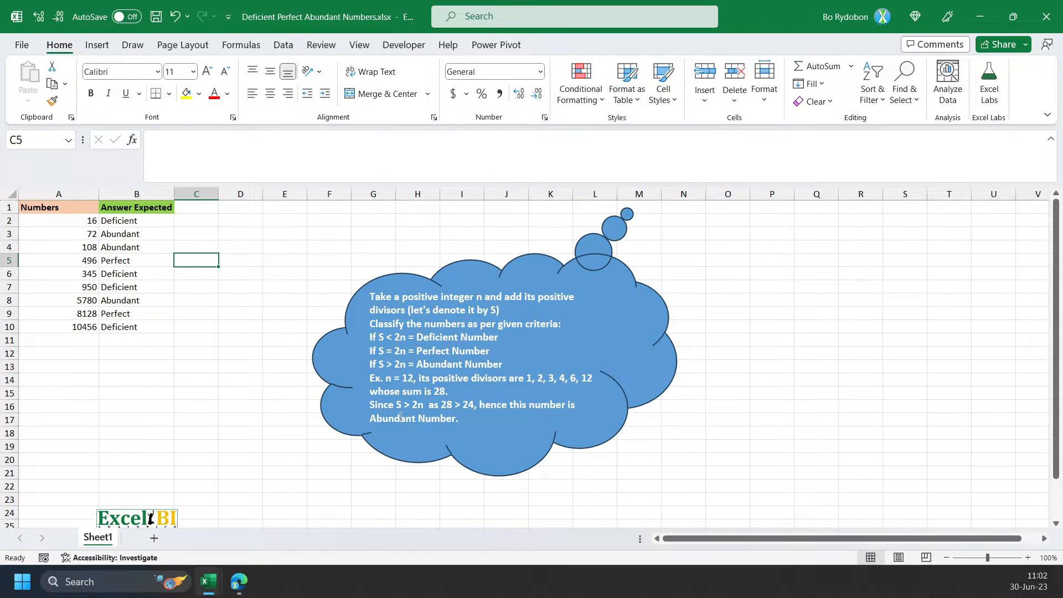
mouse_move(273, 299)
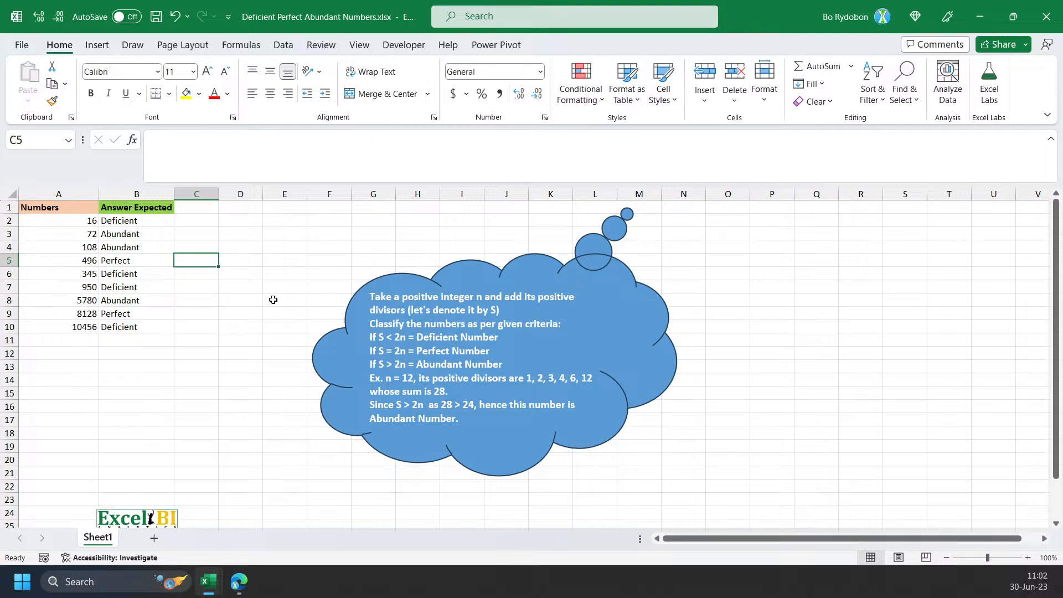
text(12)
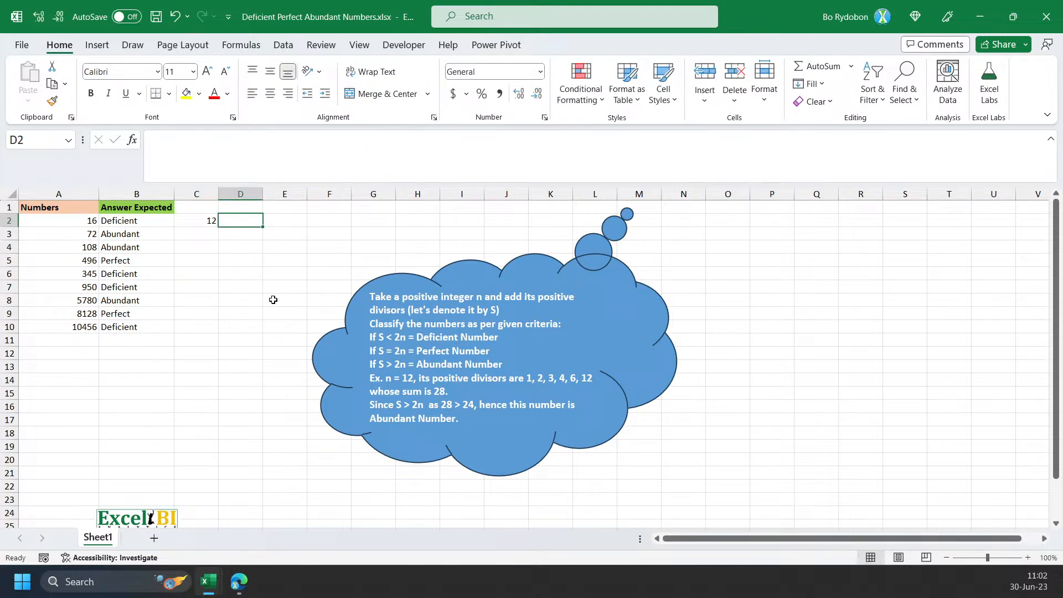
mouse_move(523, 381)
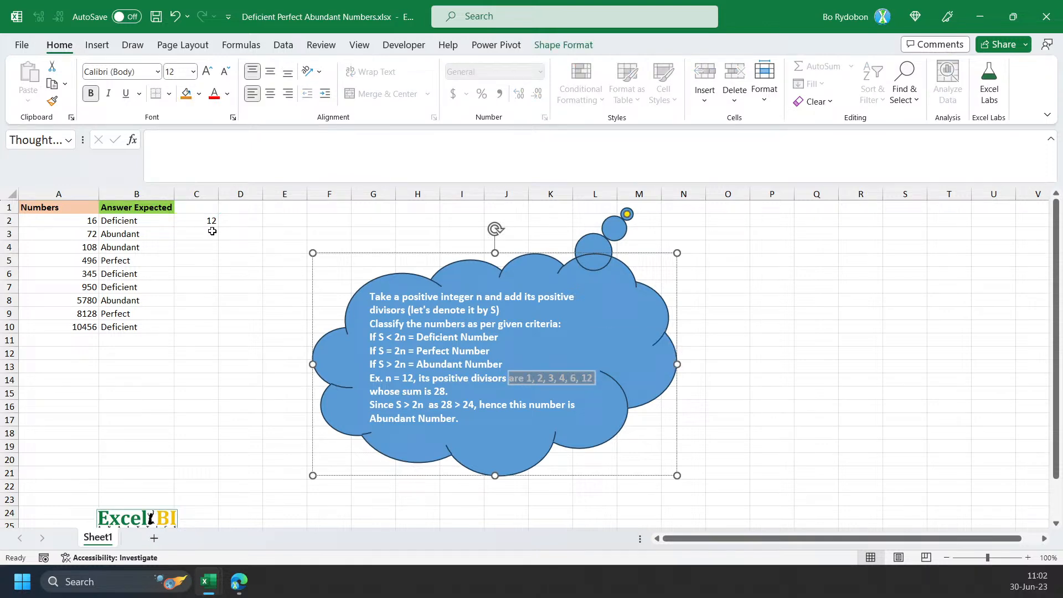
click(196, 220)
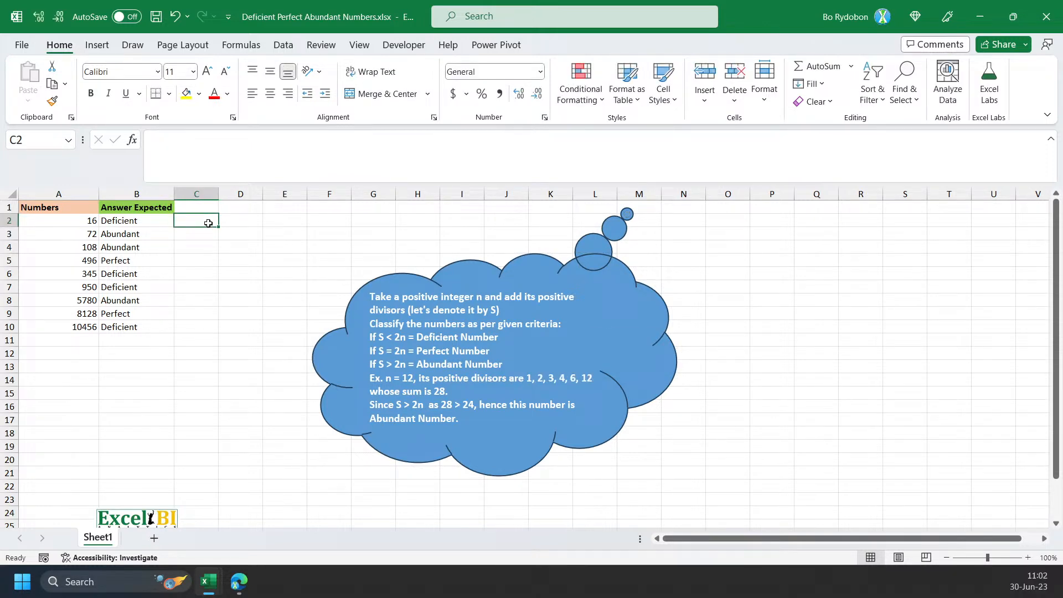
Enter =LET(n,A2,m,SEQUENCE(n^0.5),MOD(n,m)) in C2, spilling remainders 0, 0, 1, 0.
text(=)
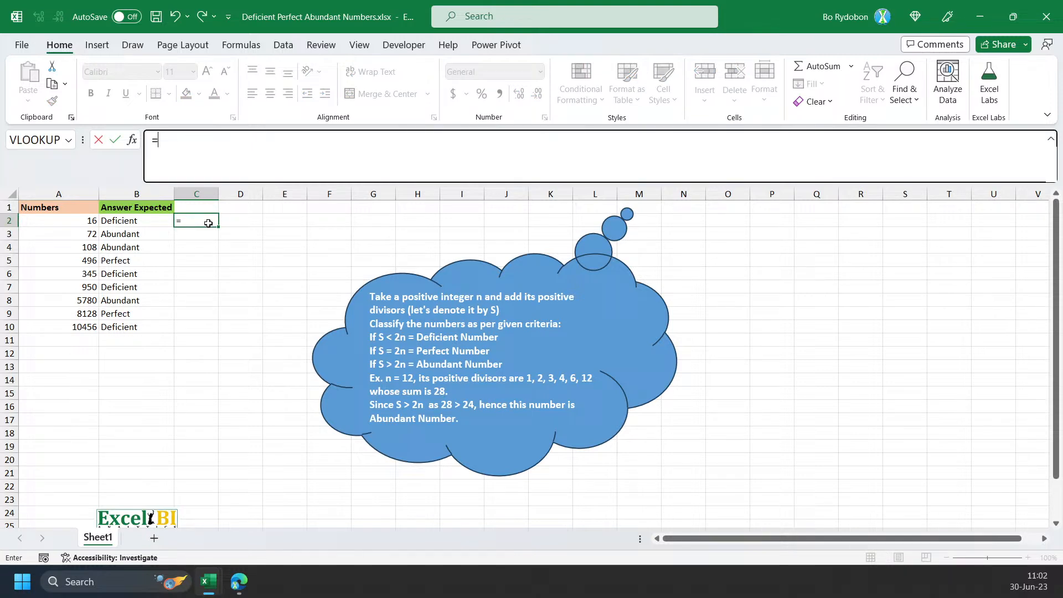
text(LET()
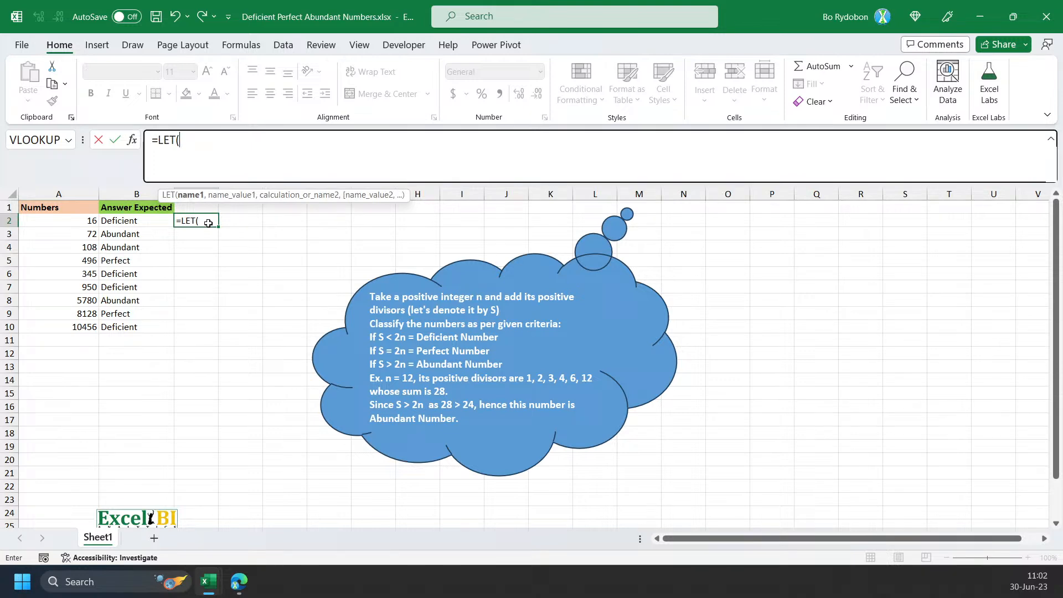
text(n)
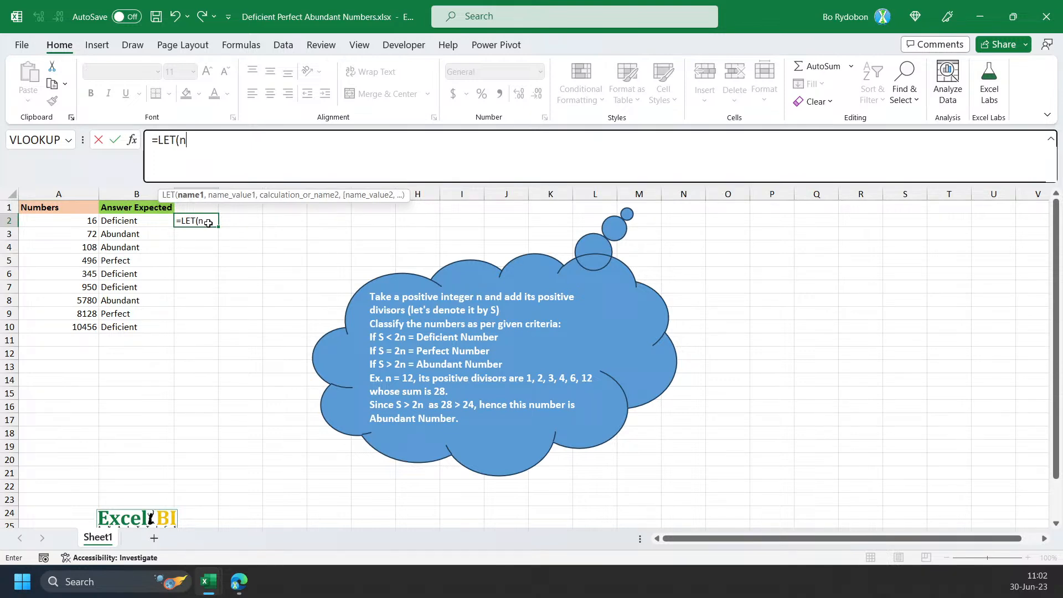
click(58, 221)
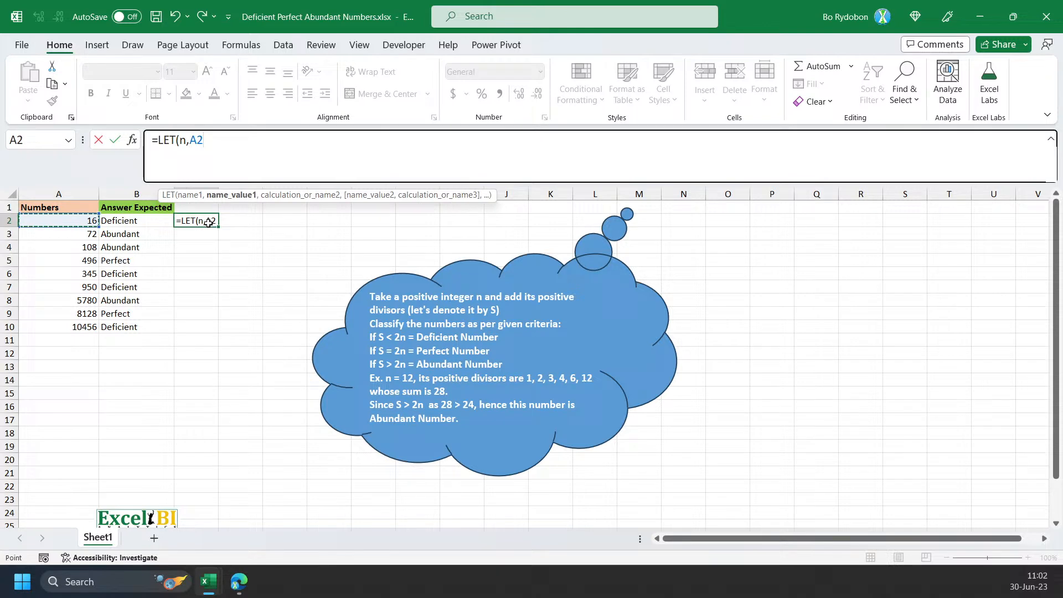
text(,)
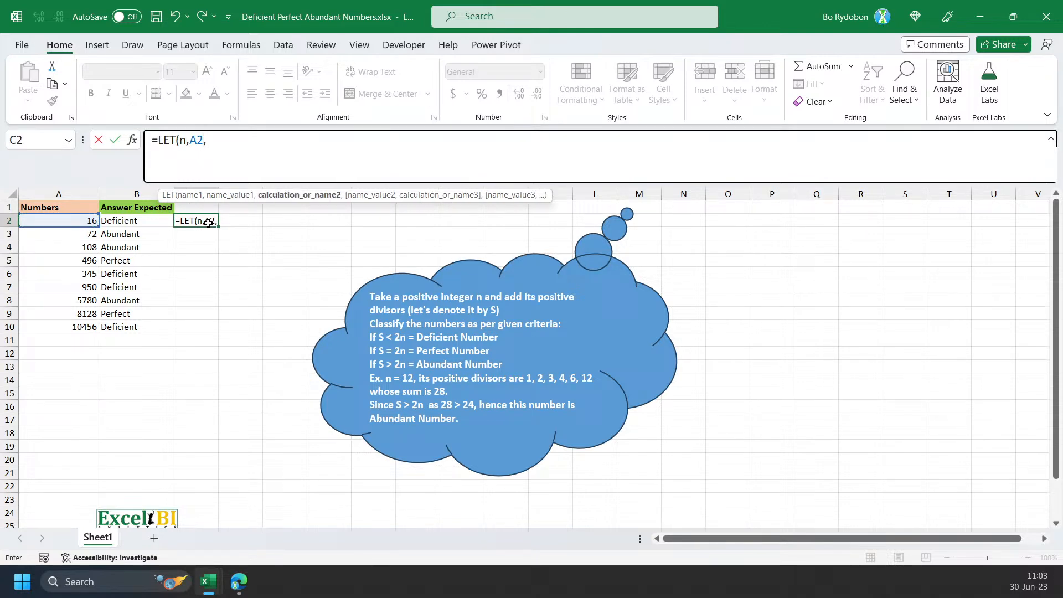
text(m,s)
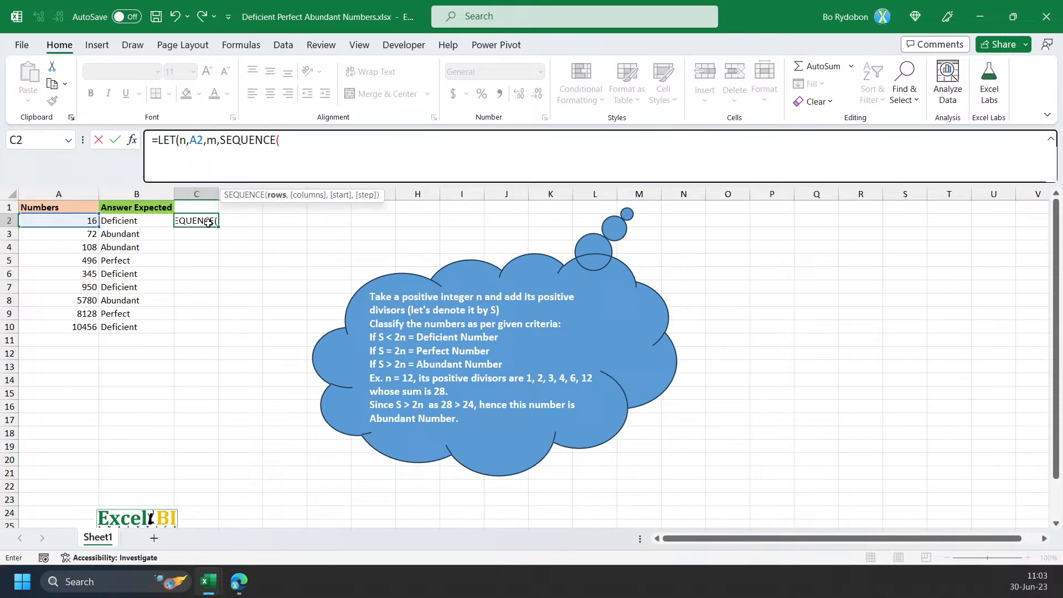
text(n)
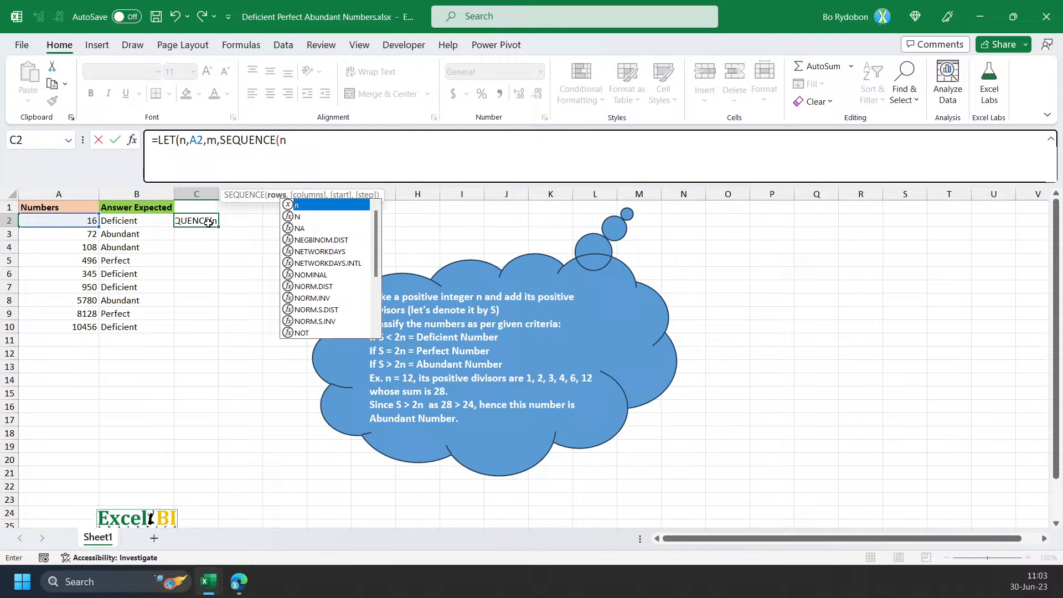
text(^)
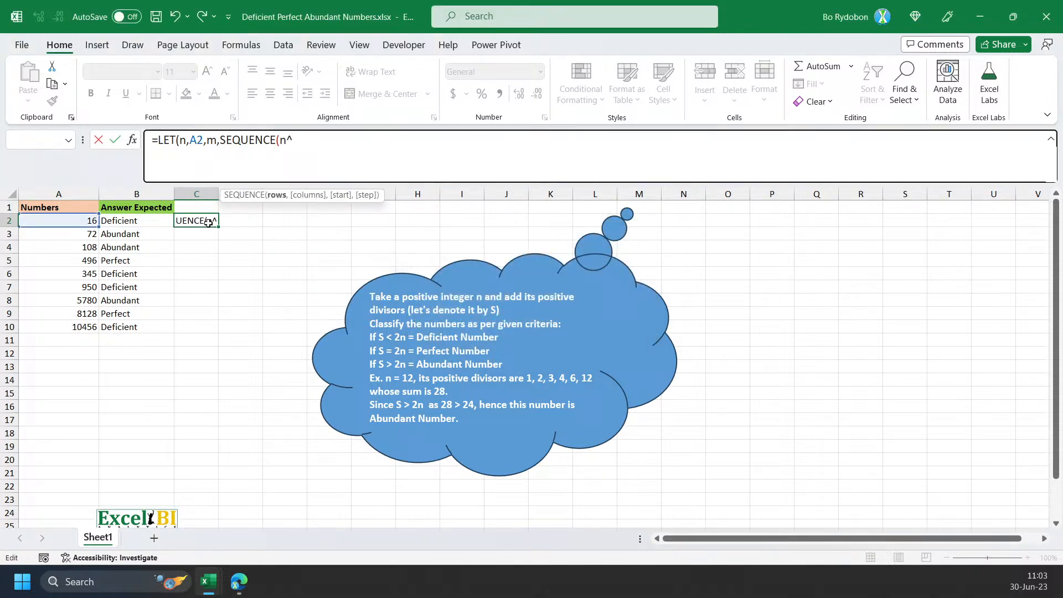
text(0.5),m))
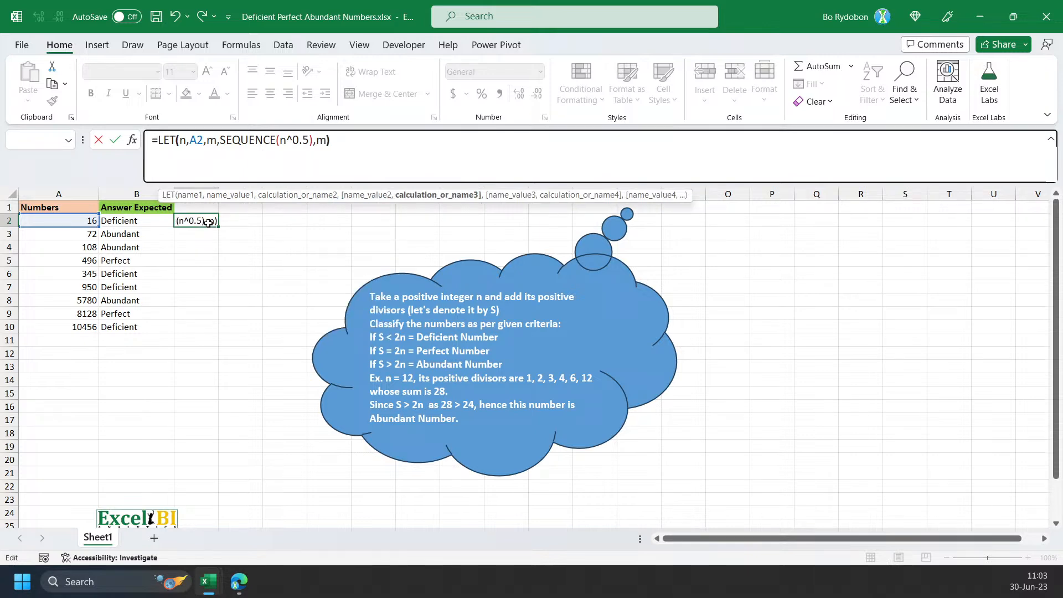
key(Enter)
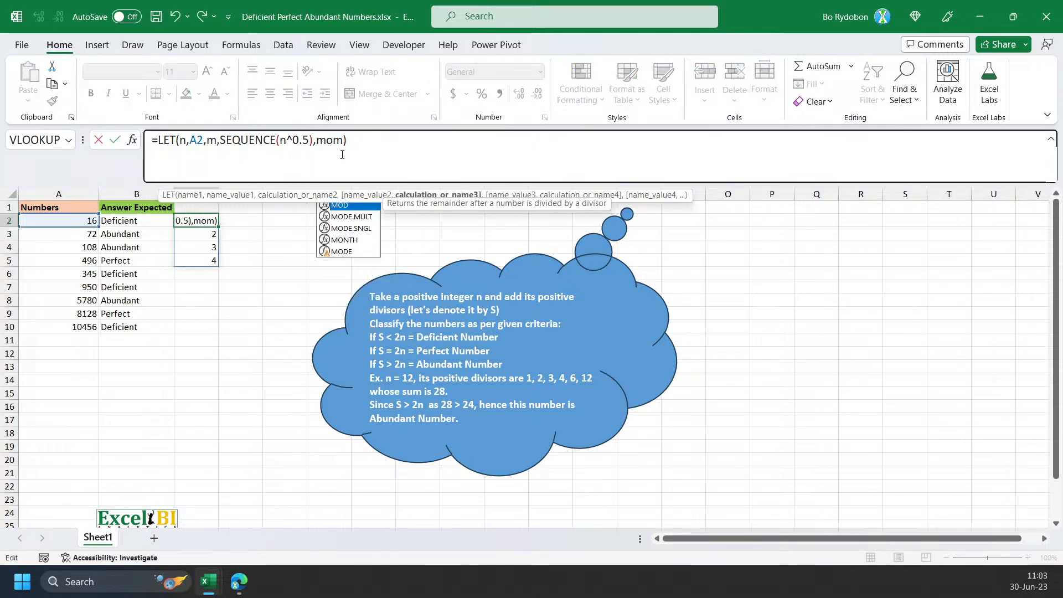
text(MOD(n,m))
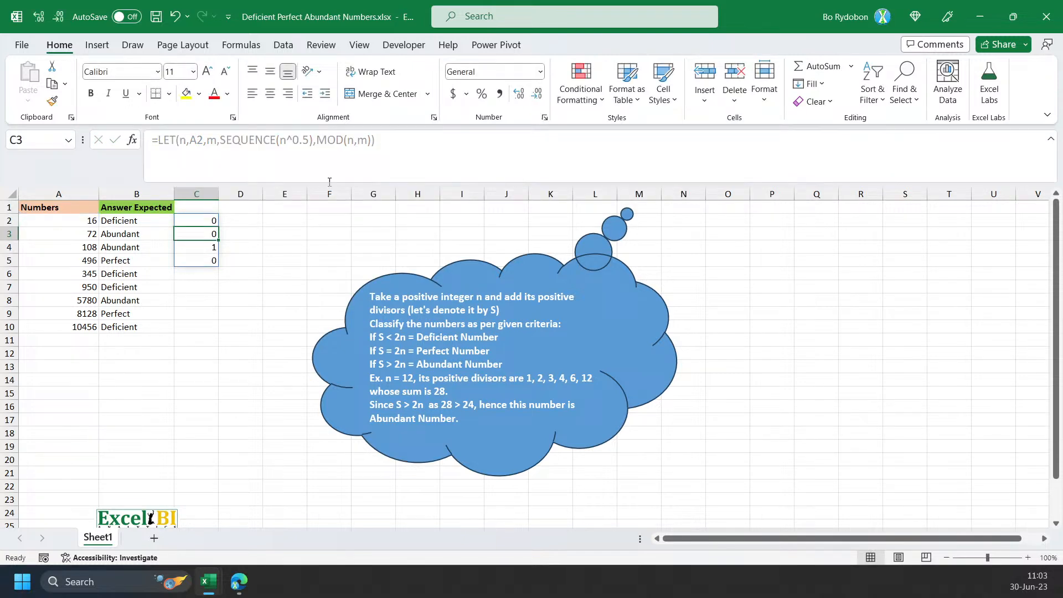
Add a condition to C2 keeping only divisors m whose remainder is 0.
click(197, 220)
text(IF()
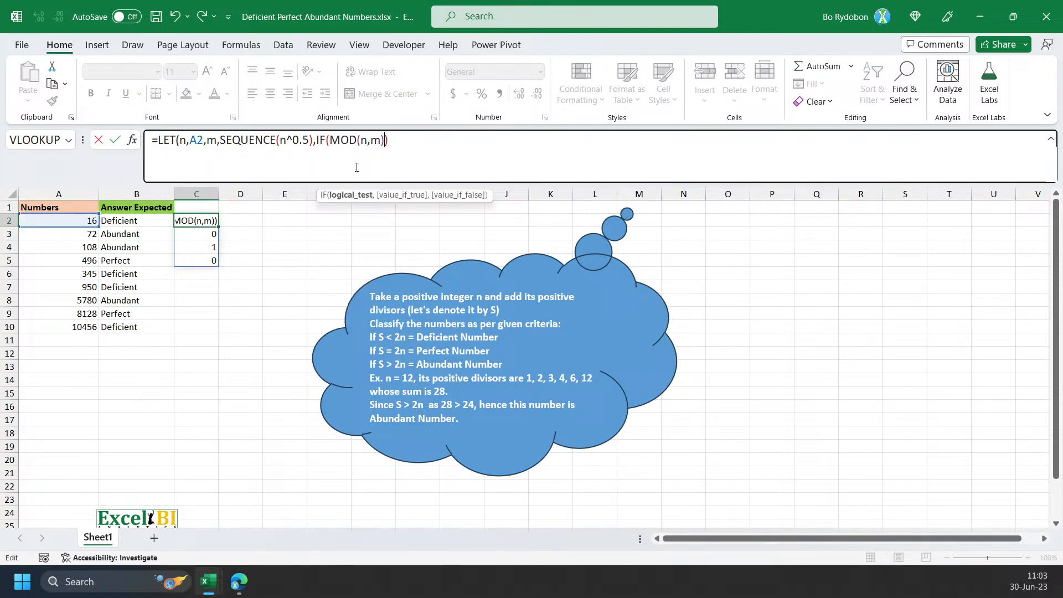
text(=0)
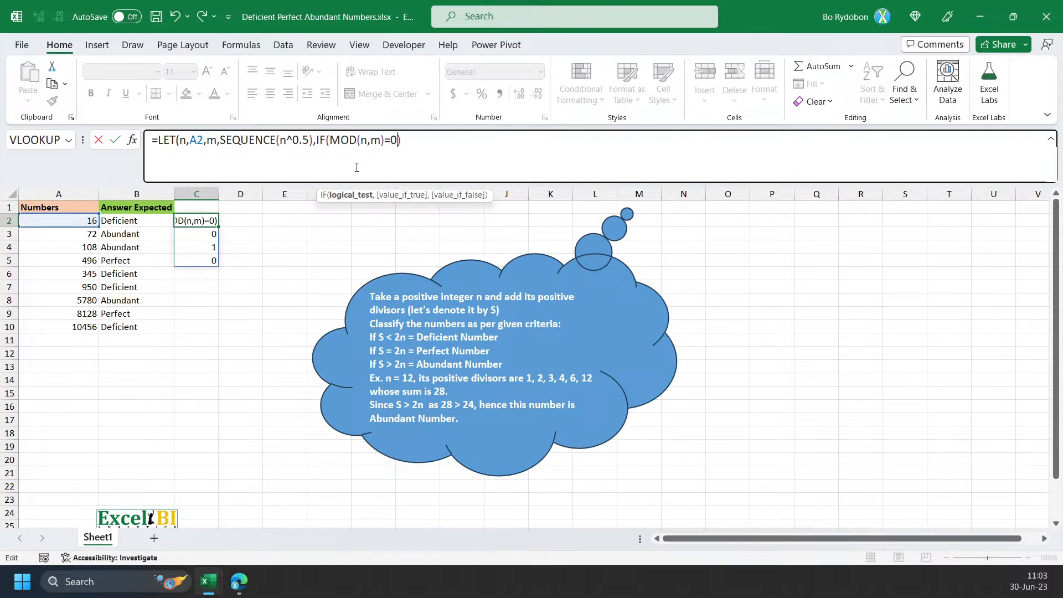
text(,m)
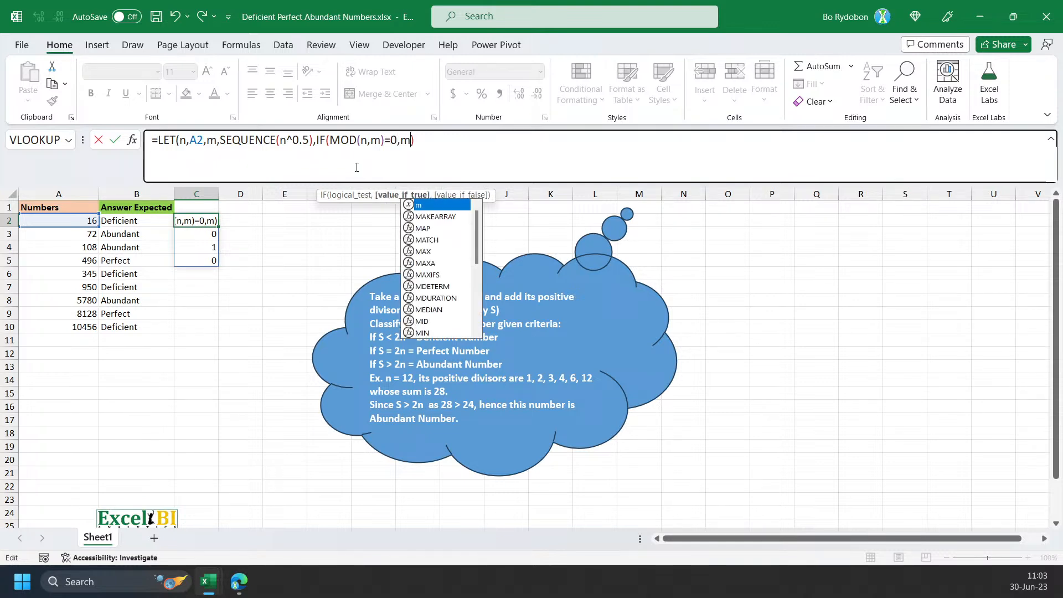
key(Enter)
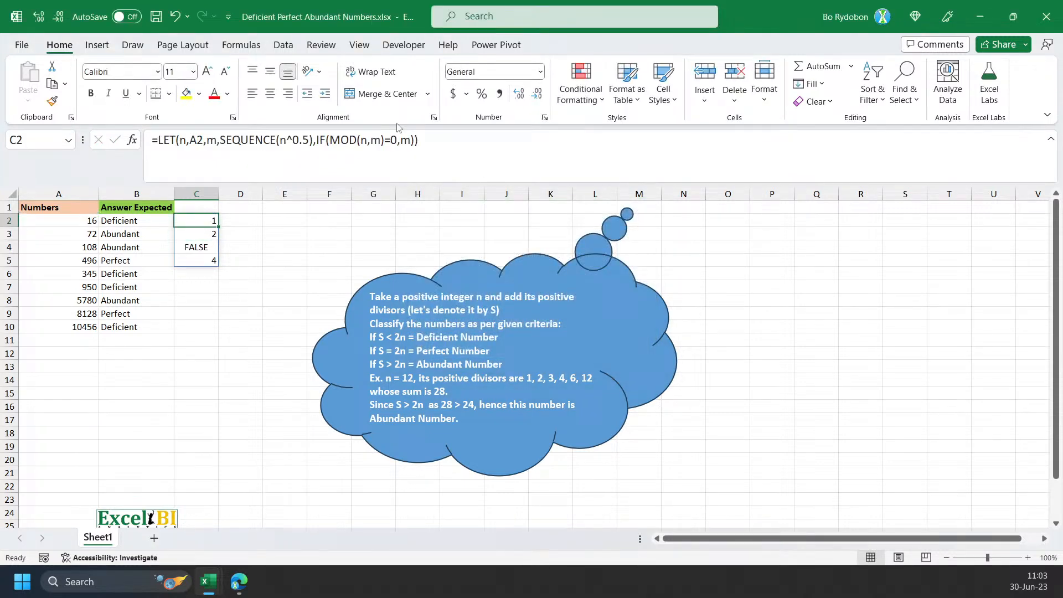
mouse_move(577, 393)
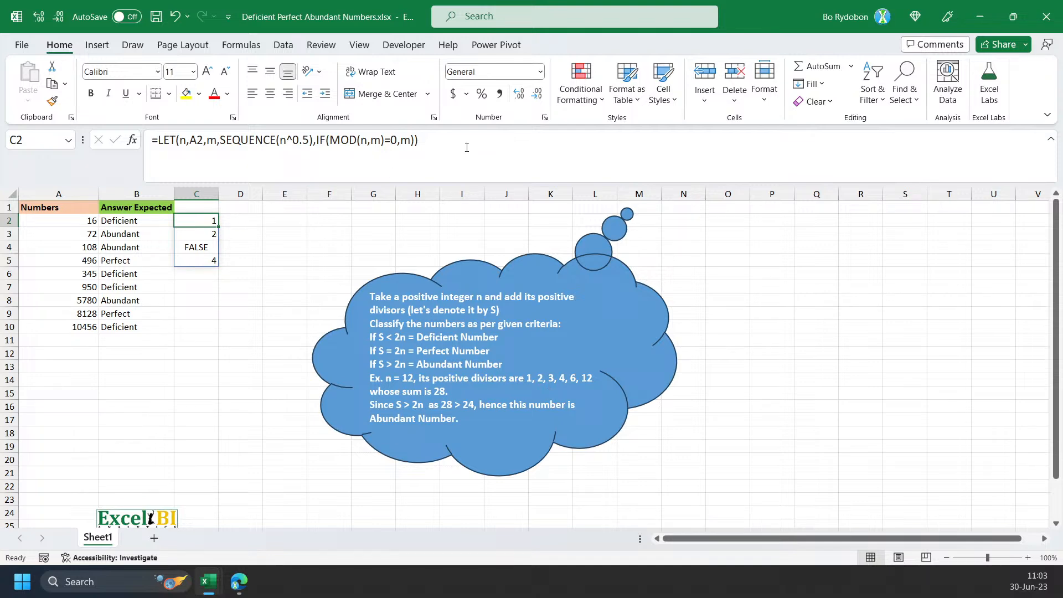
text(h)
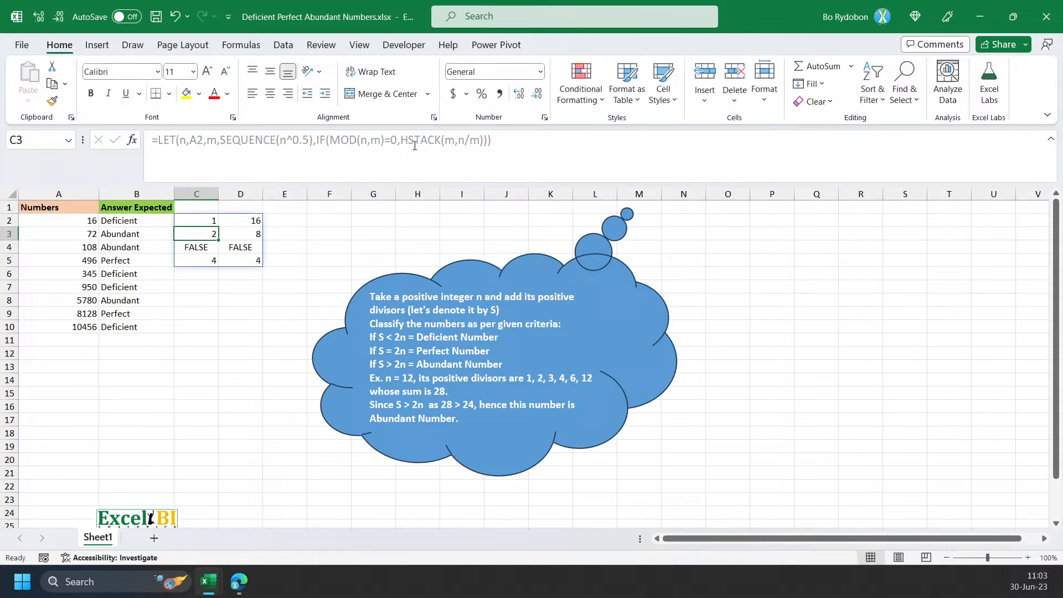
Define S as the SUM of UNIQUE TOCOL divisors, return S-2*n, and fill C2 down to C10.
click(196, 220)
text(s)
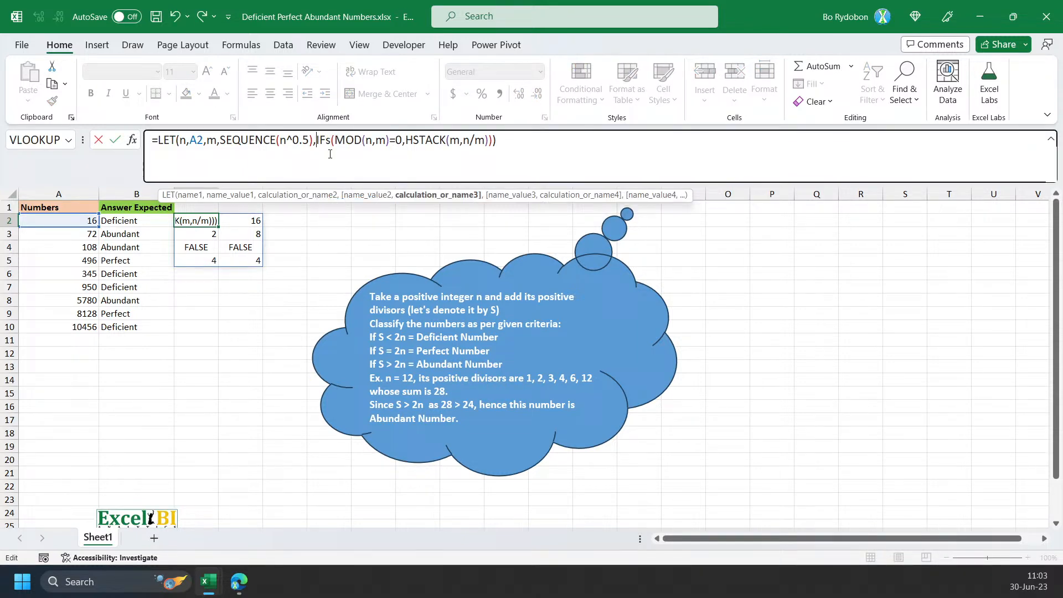
text(tocol)
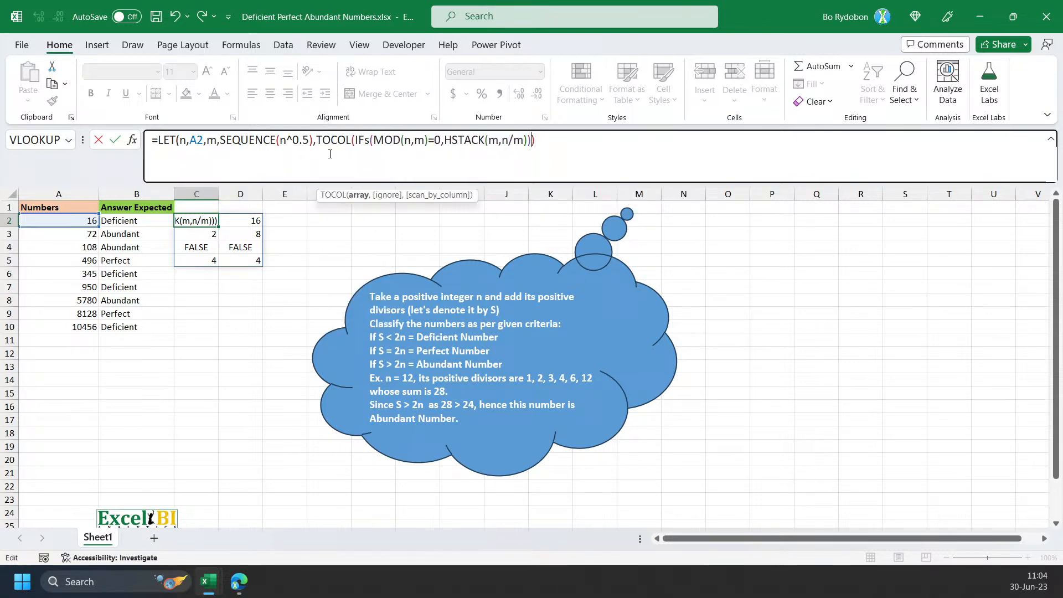
key(Enter)
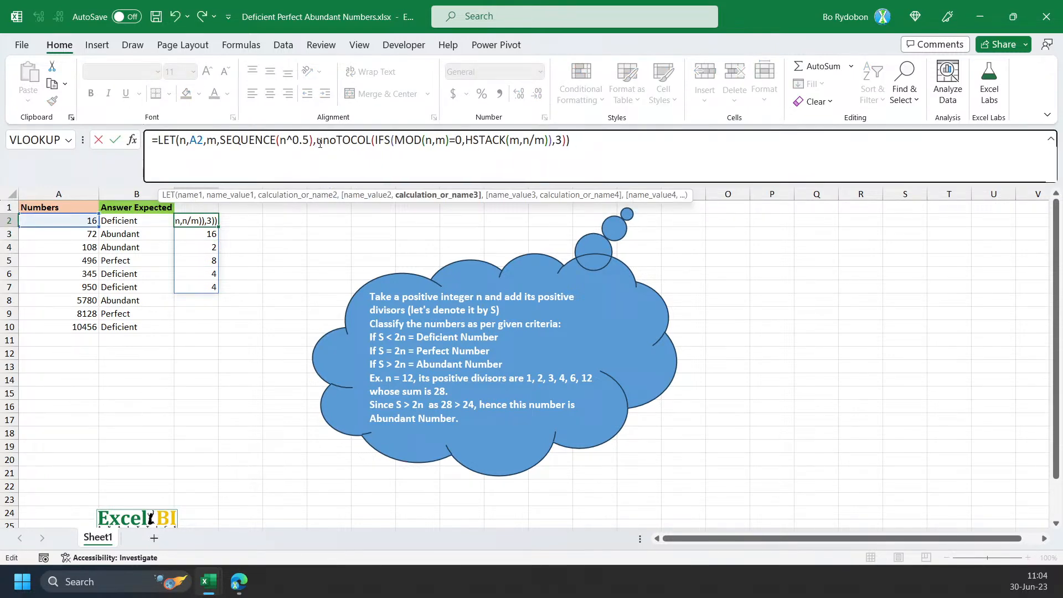
text(UNIQUE()
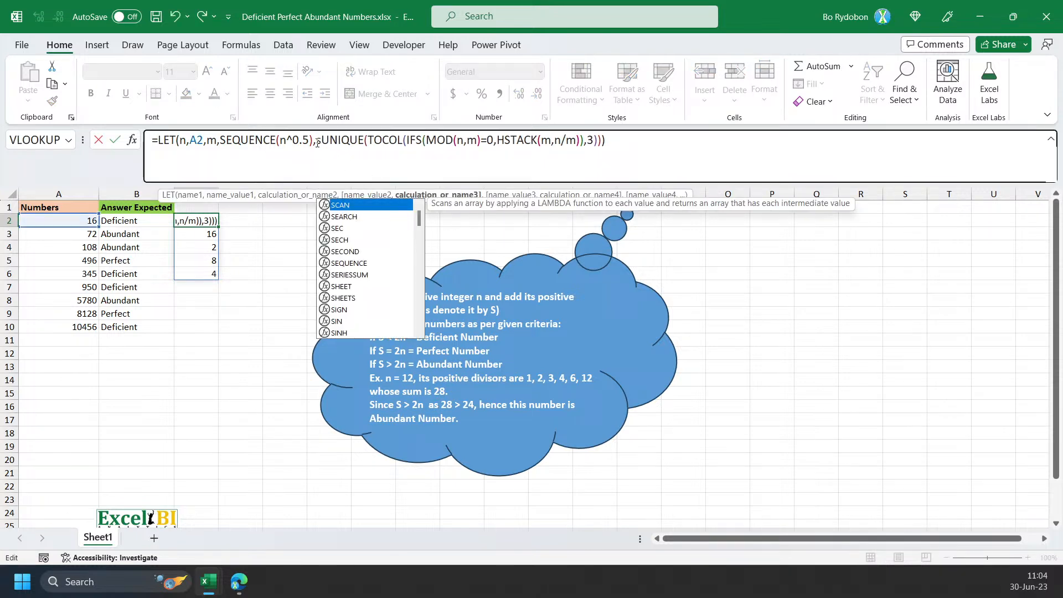
text(SUM()
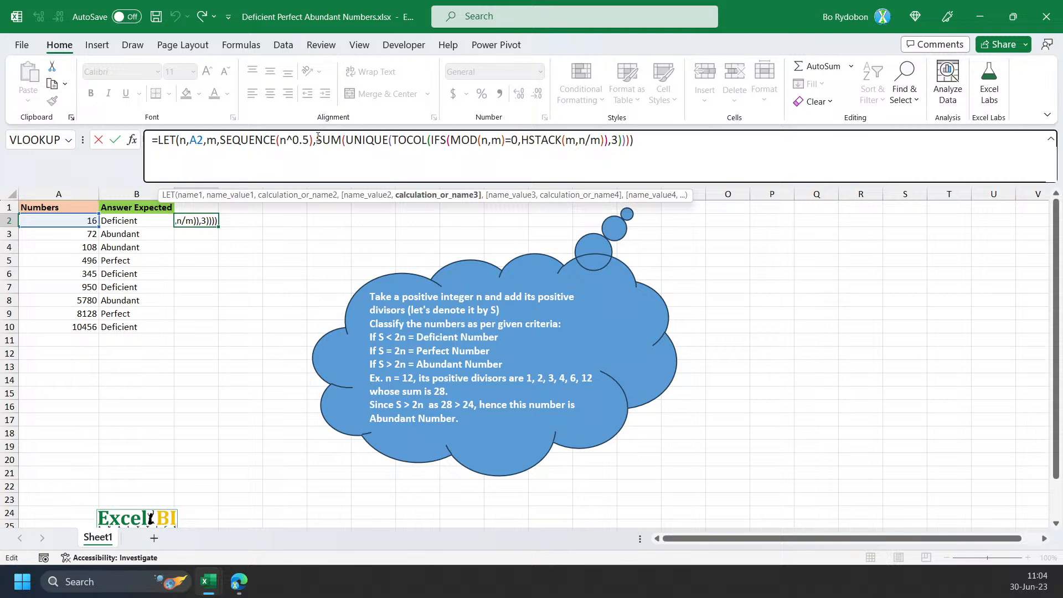
text(S,)
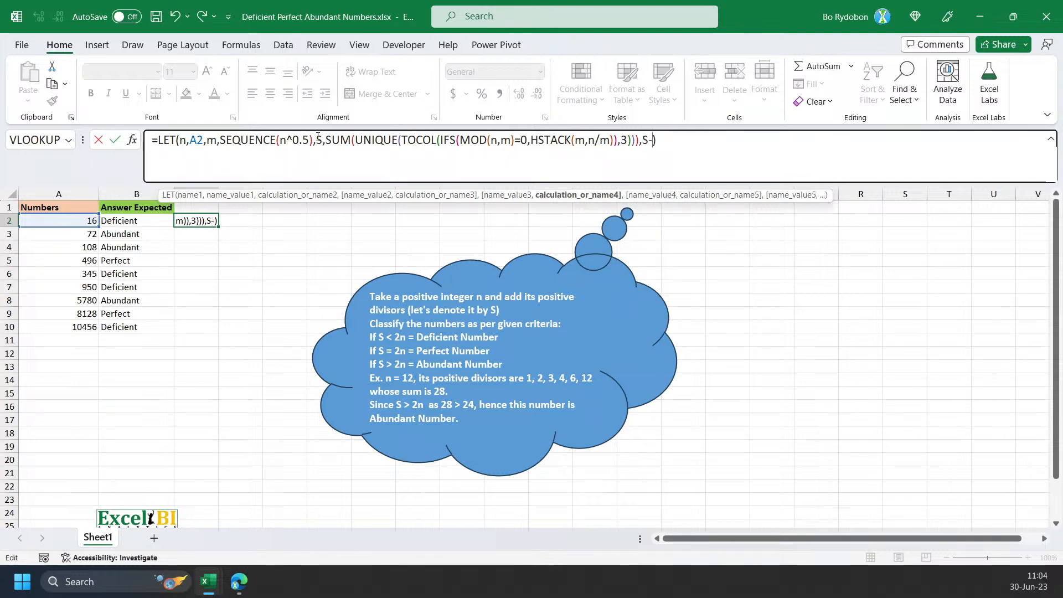
text(2)
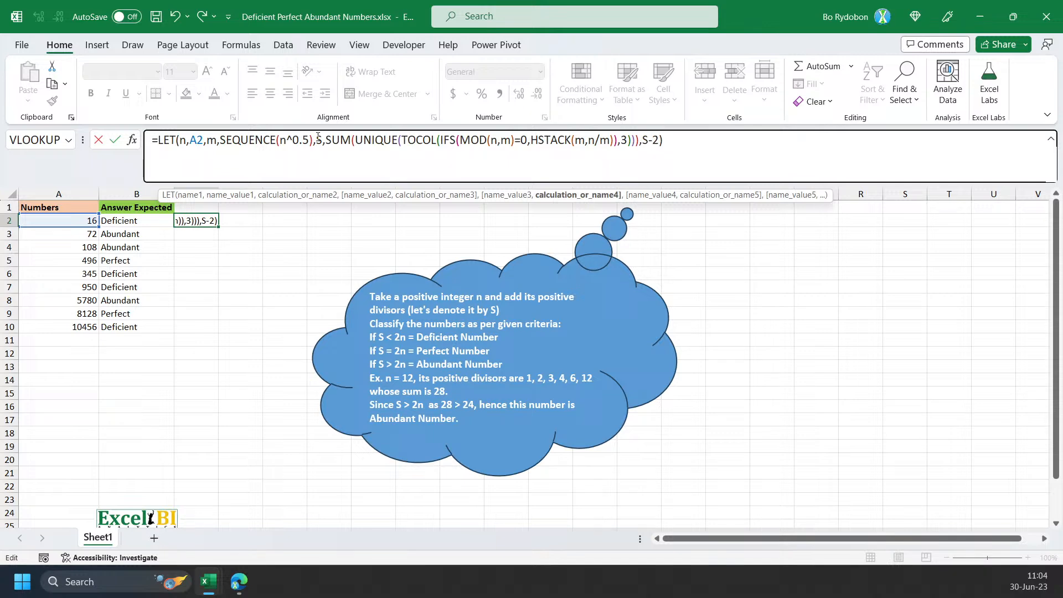
text(*n)
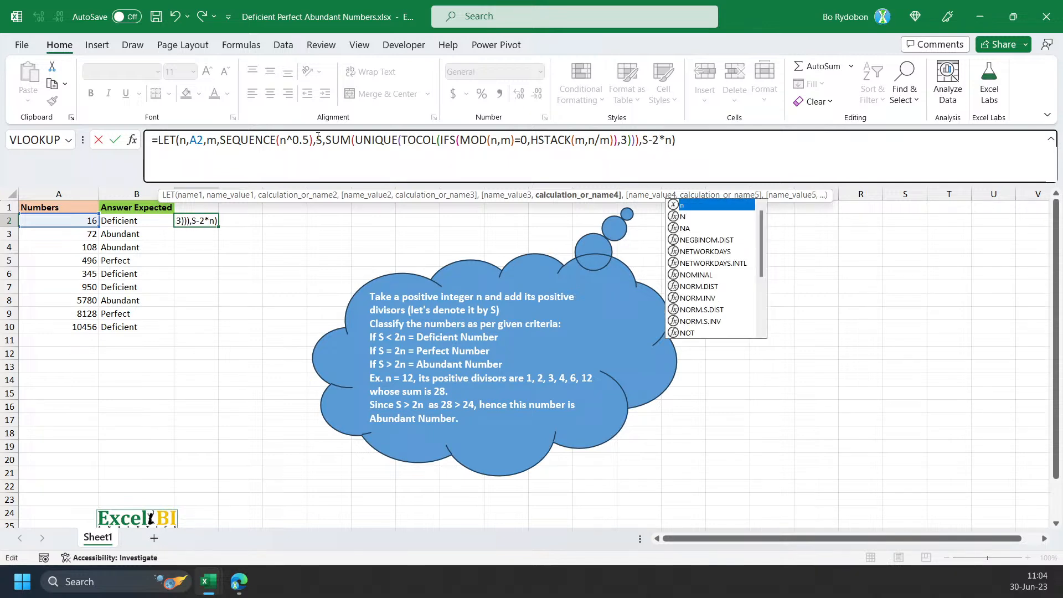
key(Enter)
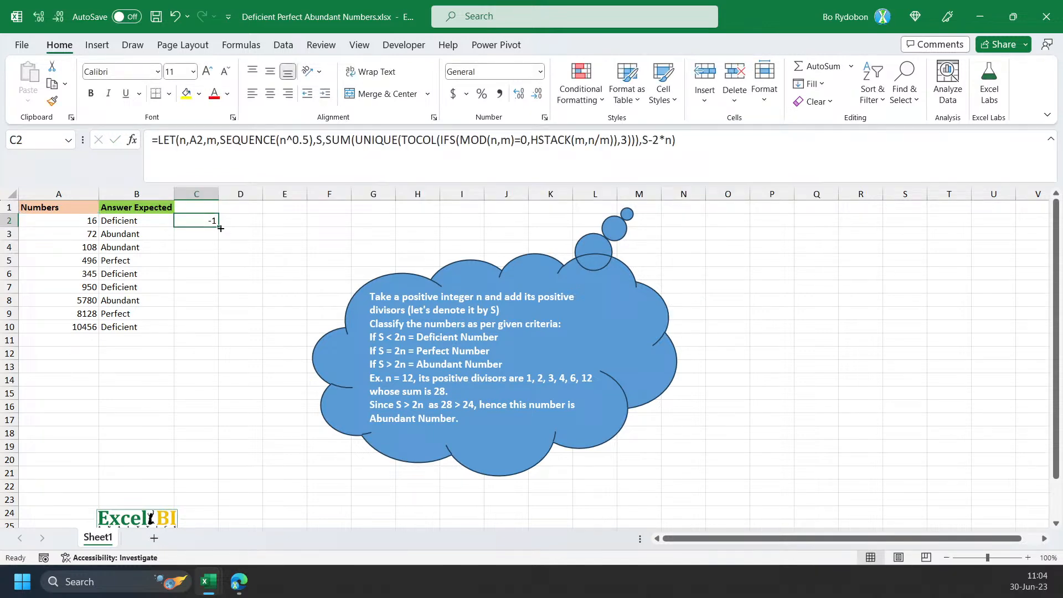
drag(220, 229, 197, 326)
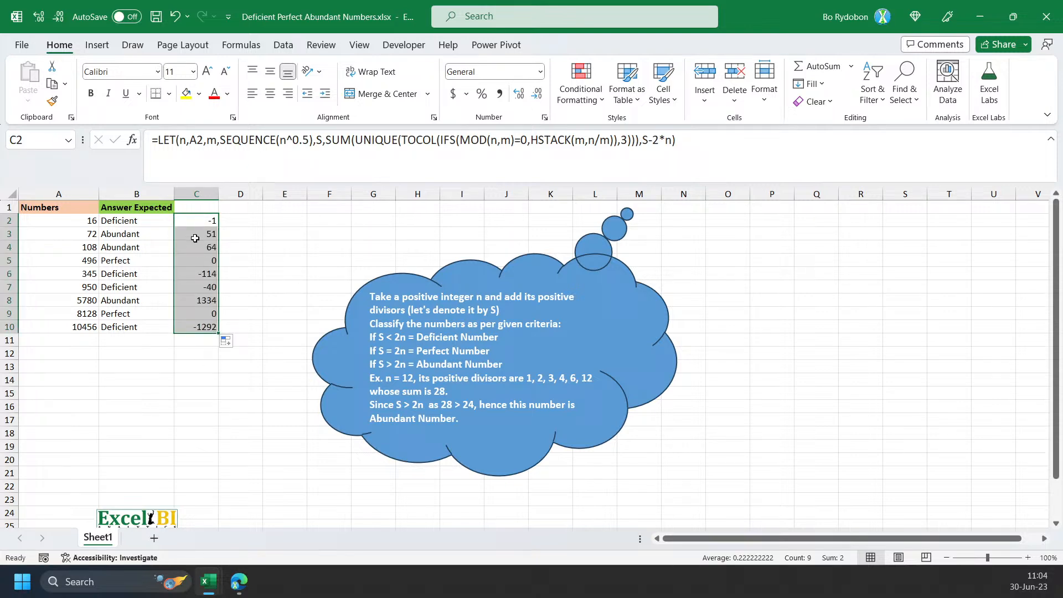
Check the copied results in C5 and C8, then reopen the C2 formula.
click(196, 261)
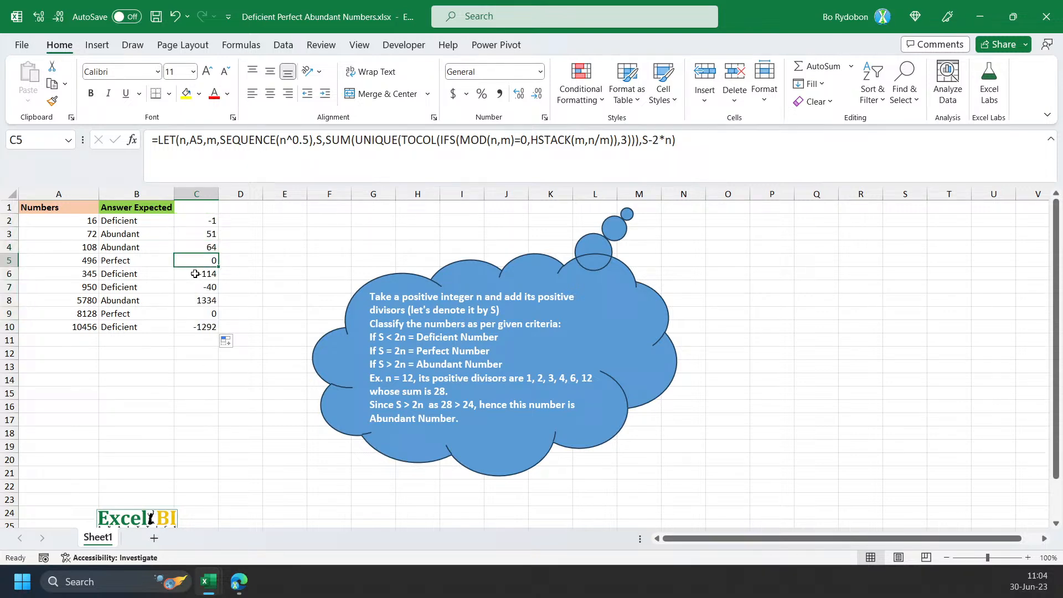
click(196, 299)
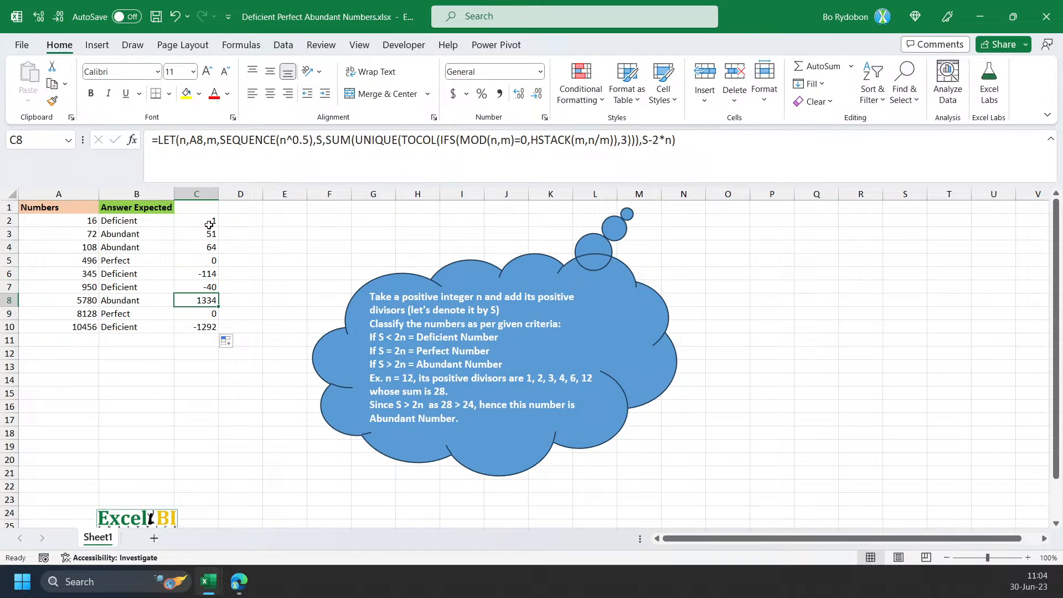
double_click(196, 221)
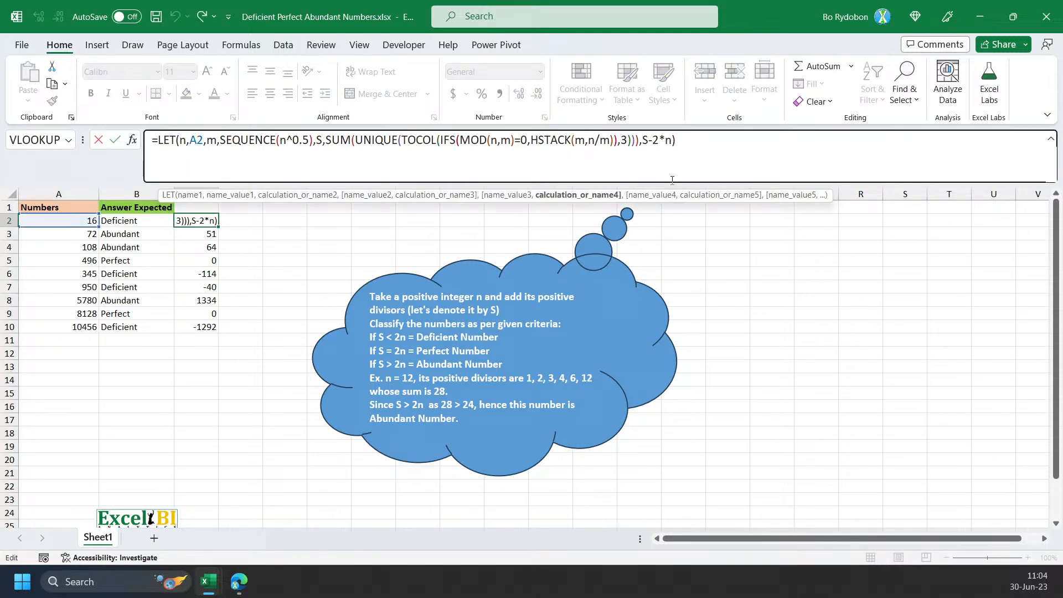
End the C2 formula with SWITCH(SIN(S-2*n)) returning Perfect for 0, Abundant for 1, else Deficient.
text(sw)
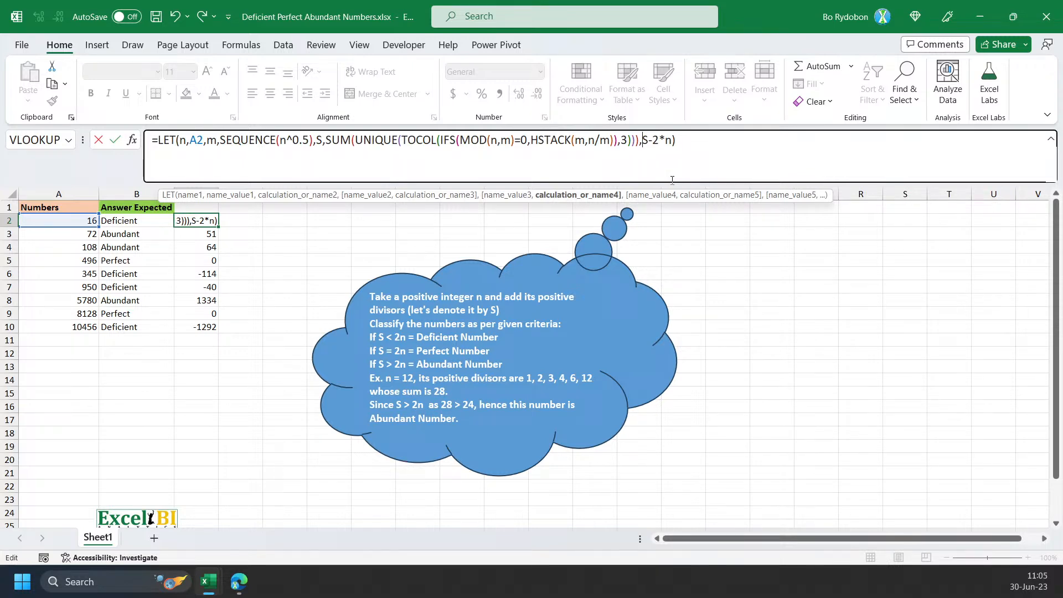
text(s)
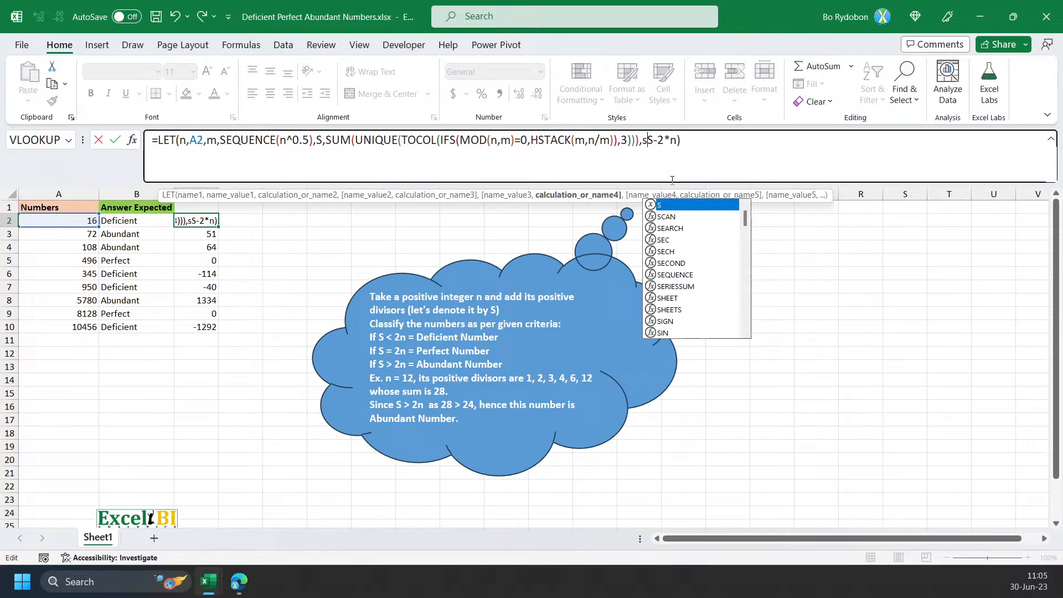
text(SWITCH(SIN()
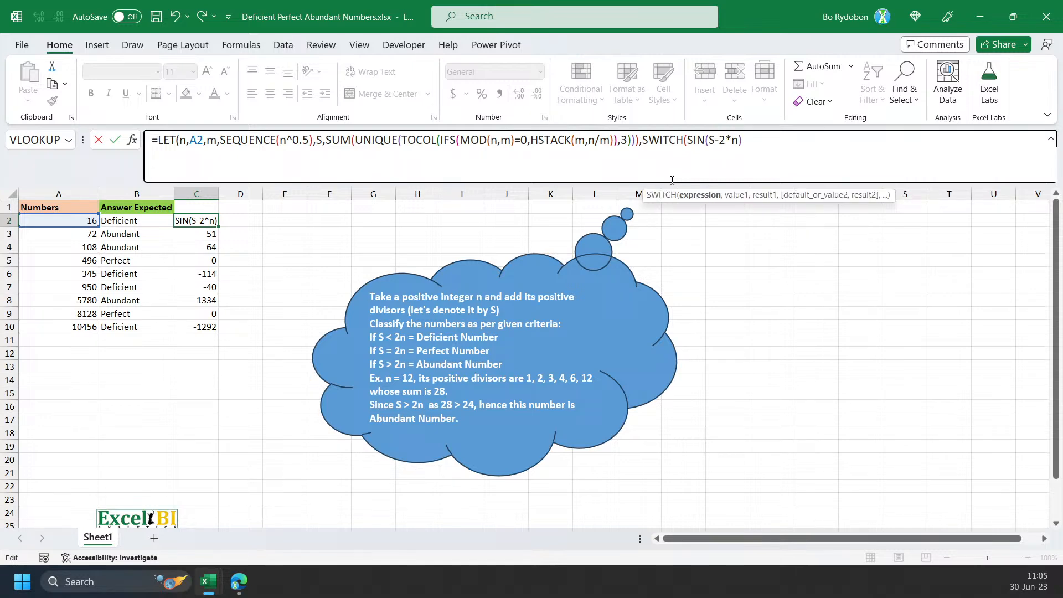
text(,)
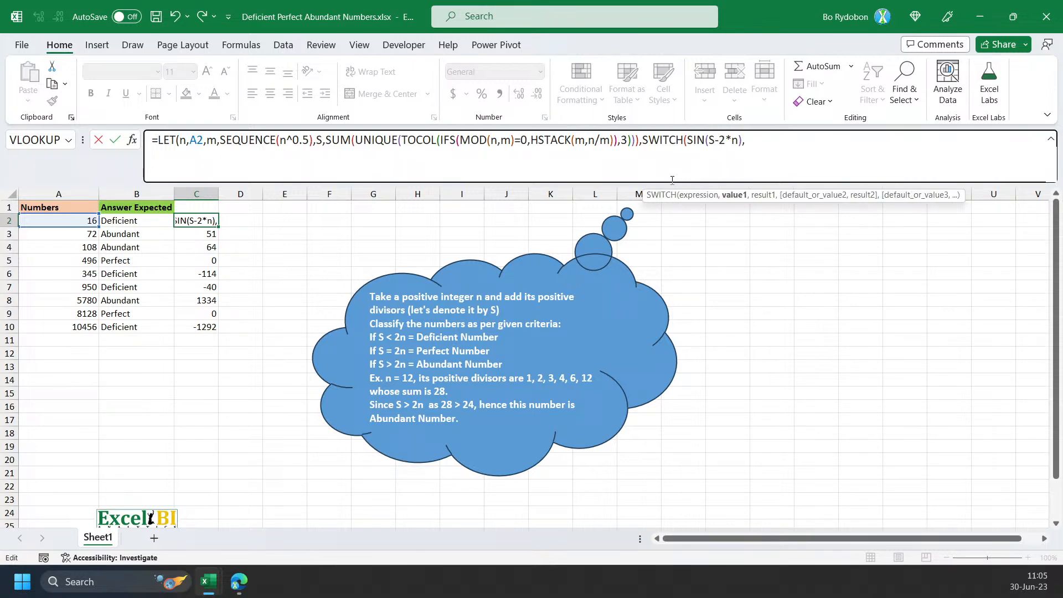
text(0,)
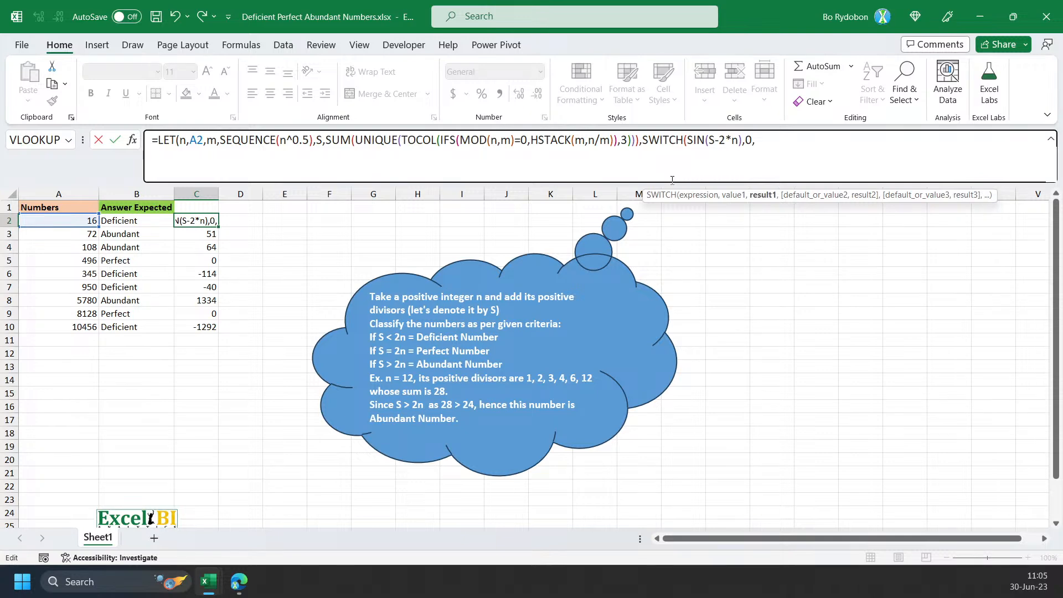
click(136, 260)
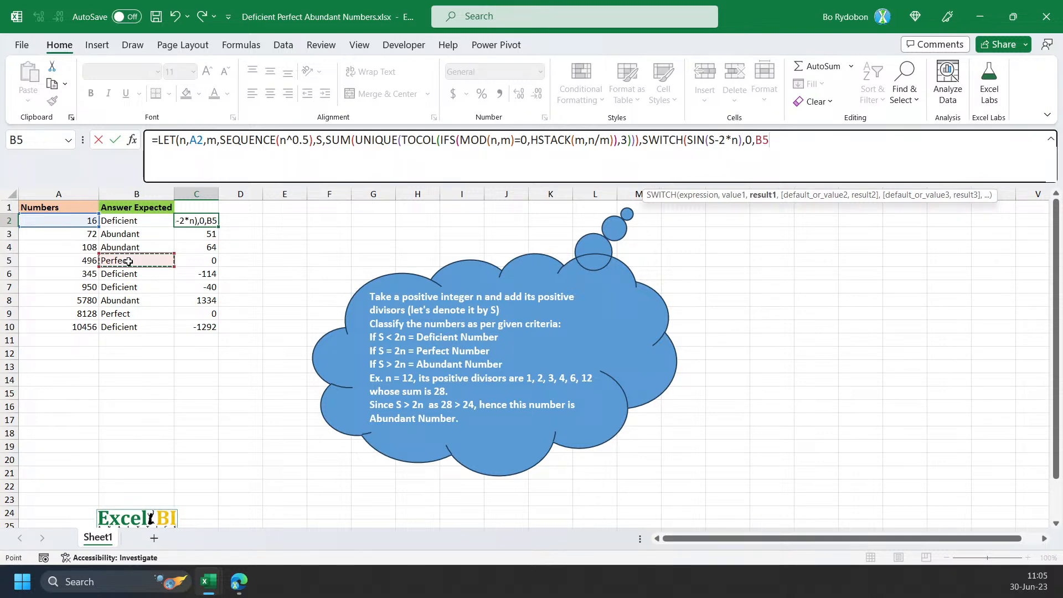
text(,1,)
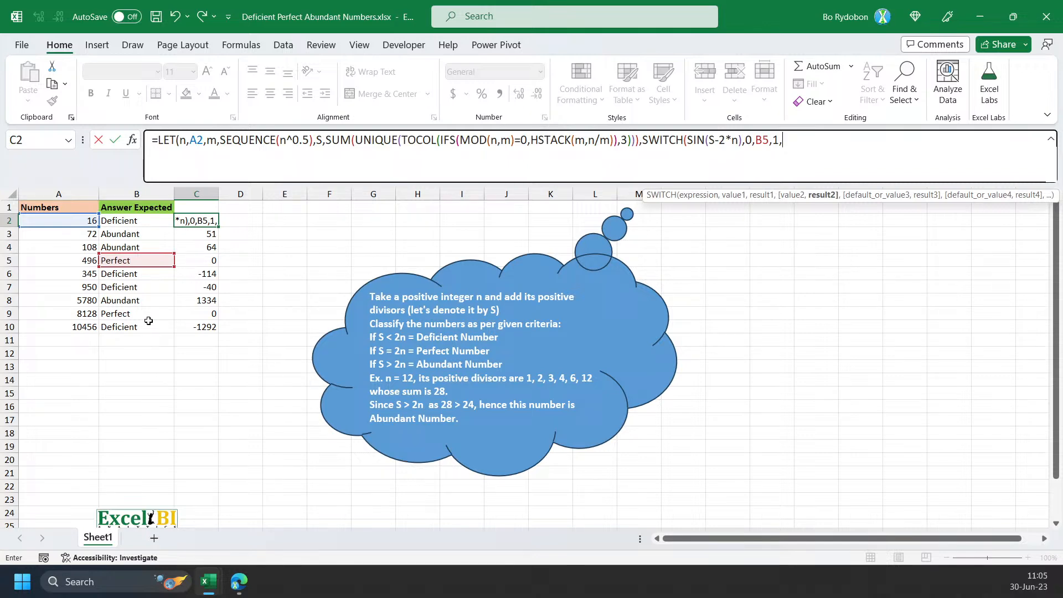
click(135, 299)
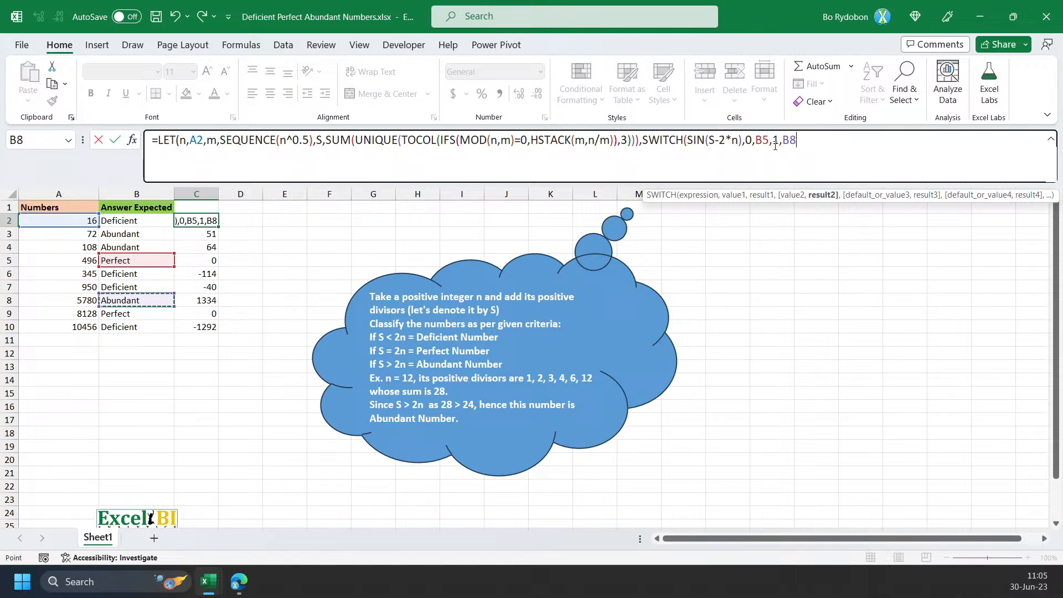
text(,)
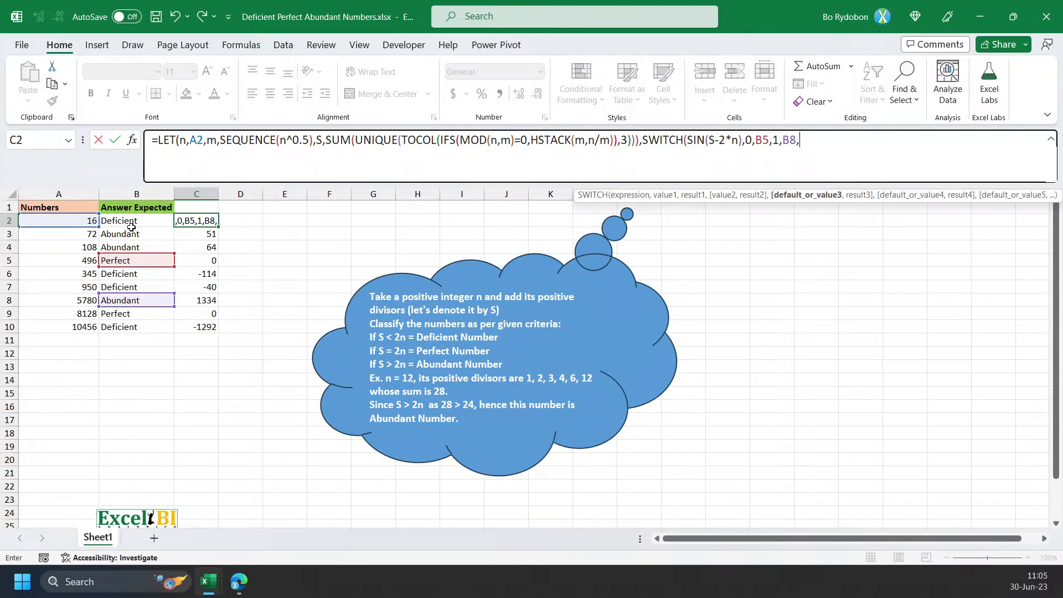
click(136, 220)
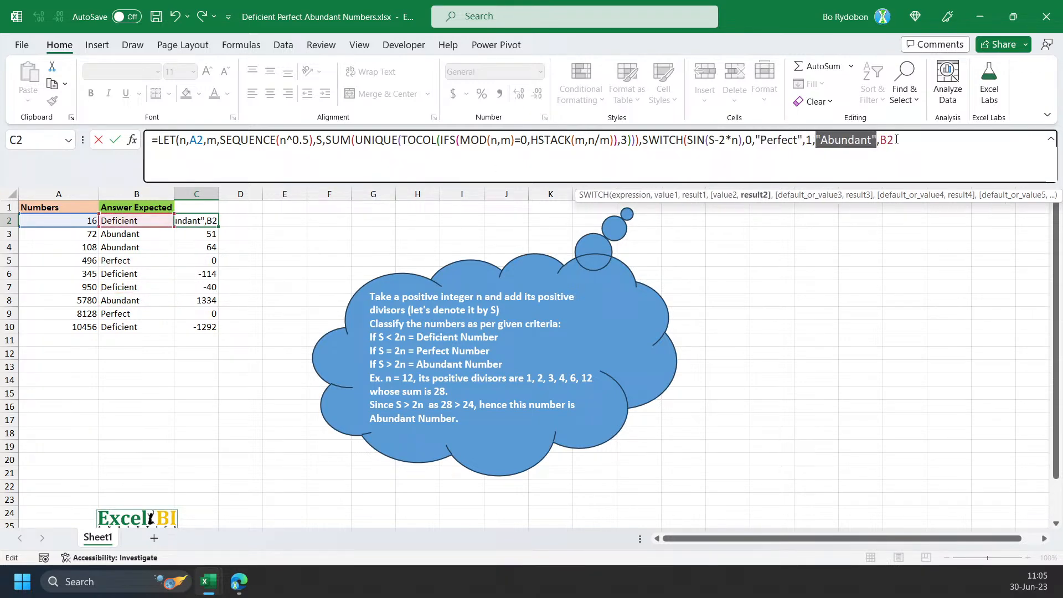
text("Deficient")
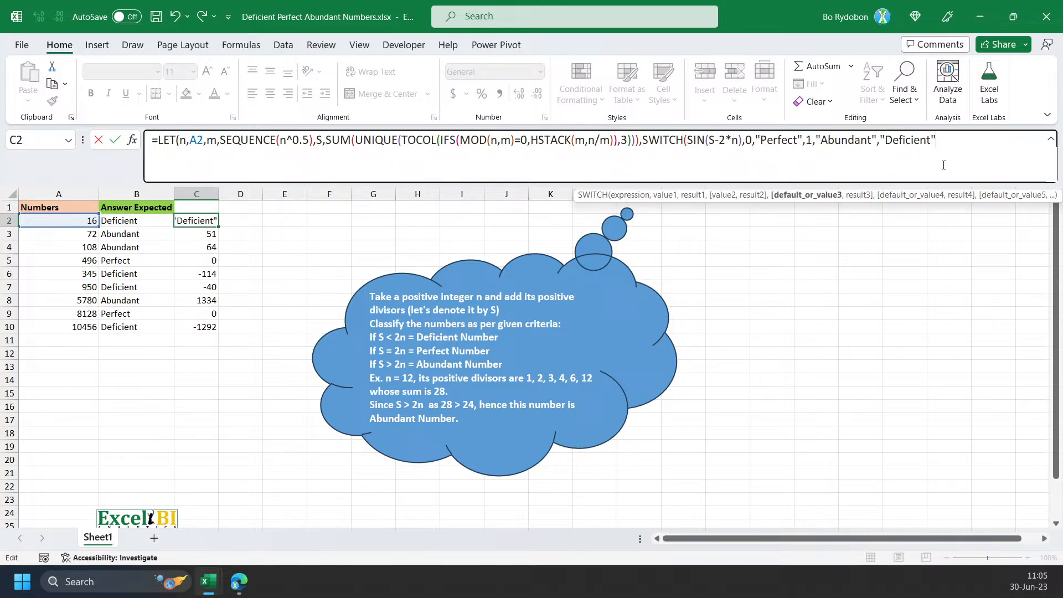
text()))
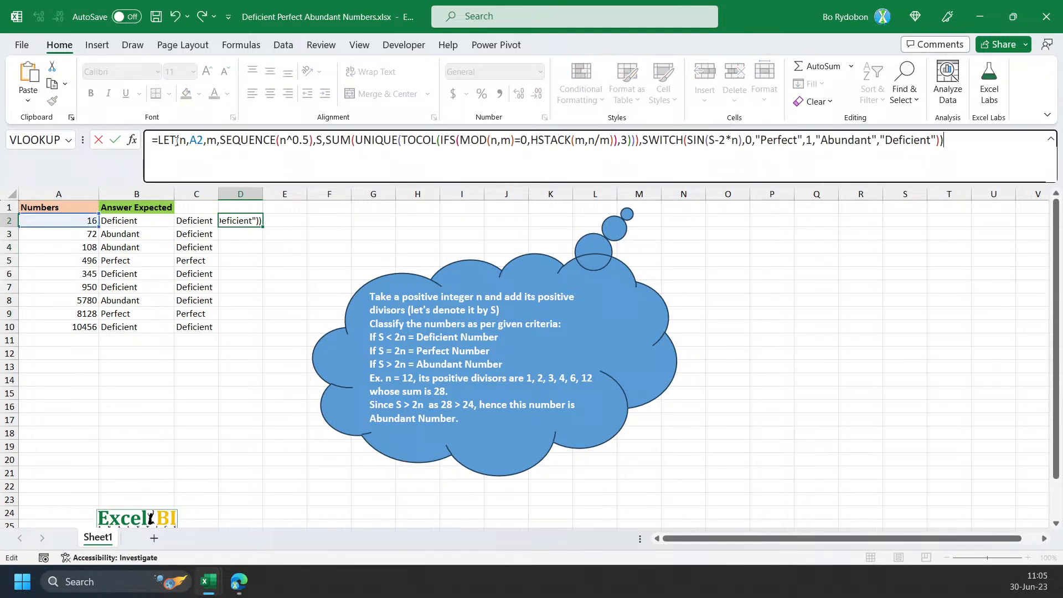
Enter =MAP(A2:A10,LAMBDA(n,...)) in D2, then inspect spilled results and C4's formula.
text(ma)
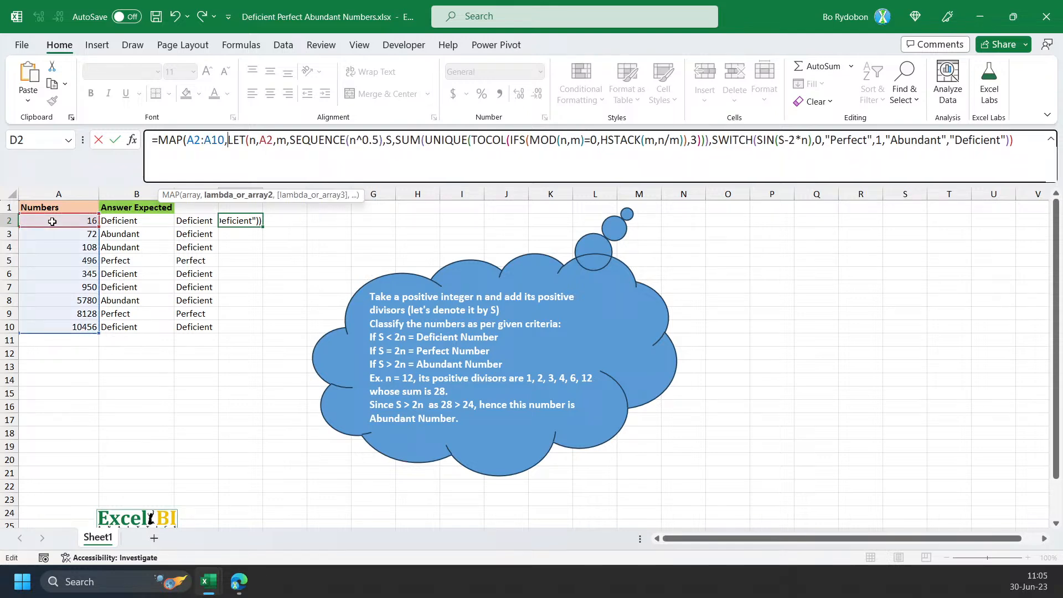
text(lam)
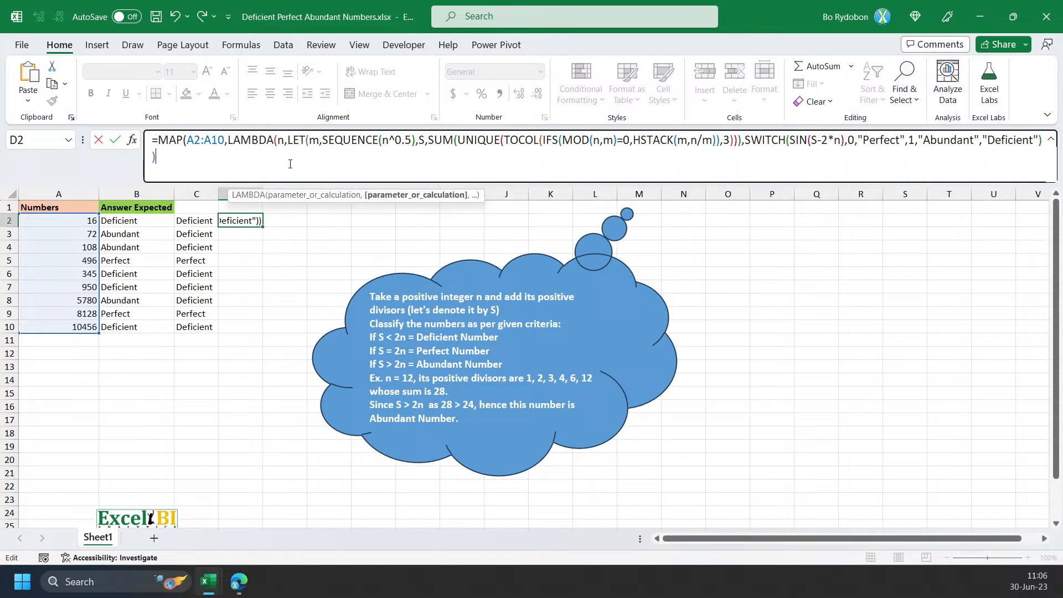
key(Enter)
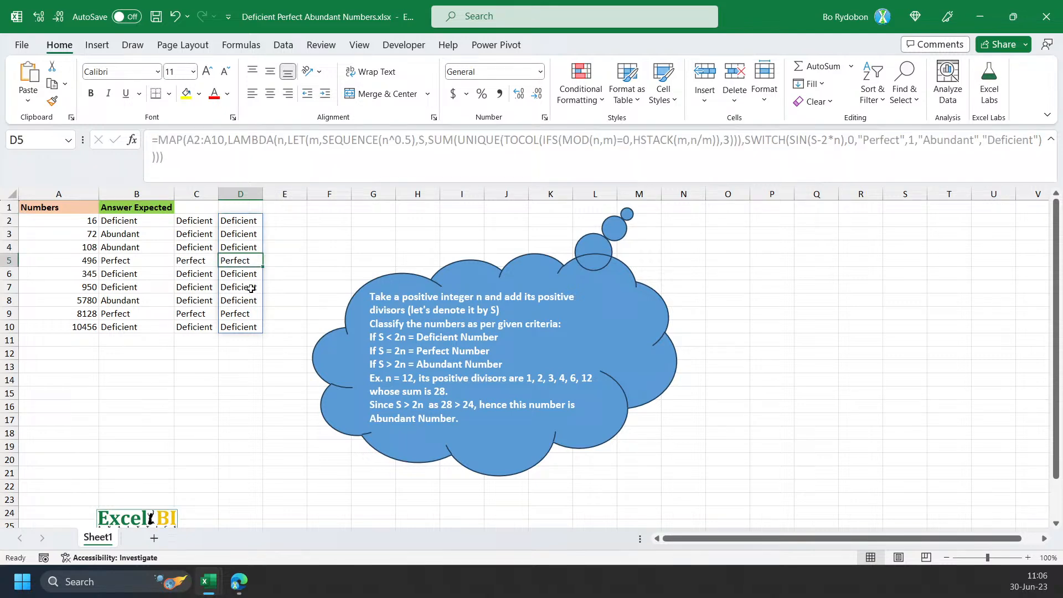
click(240, 327)
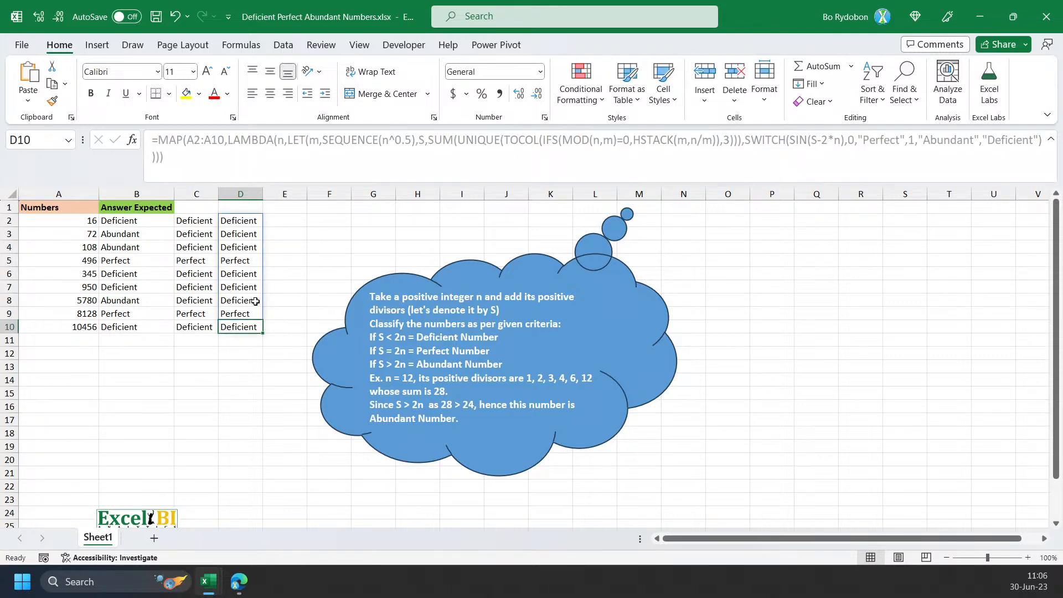
click(240, 221)
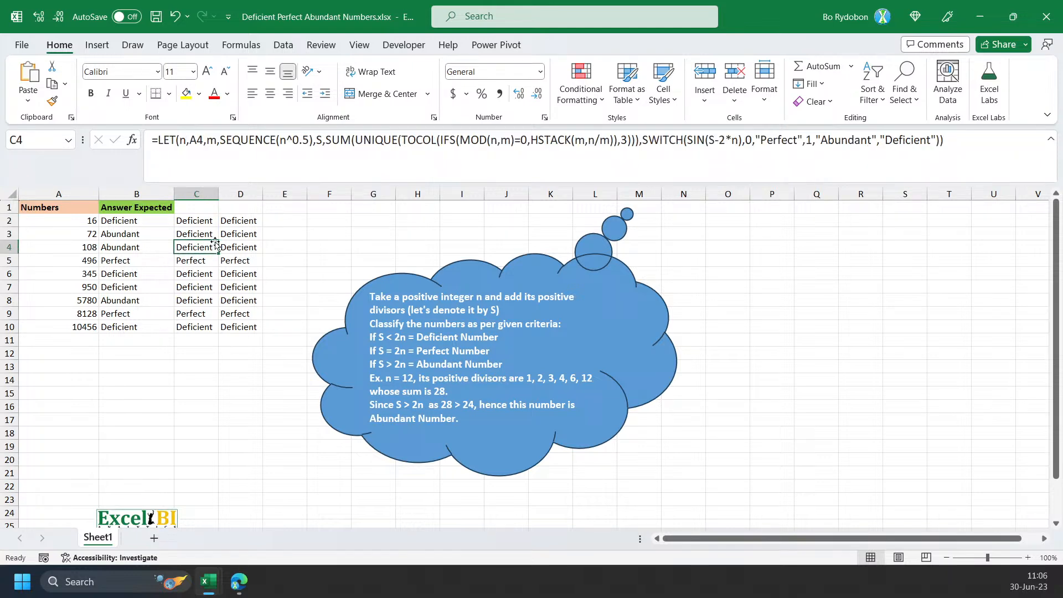
double_click(196, 247)
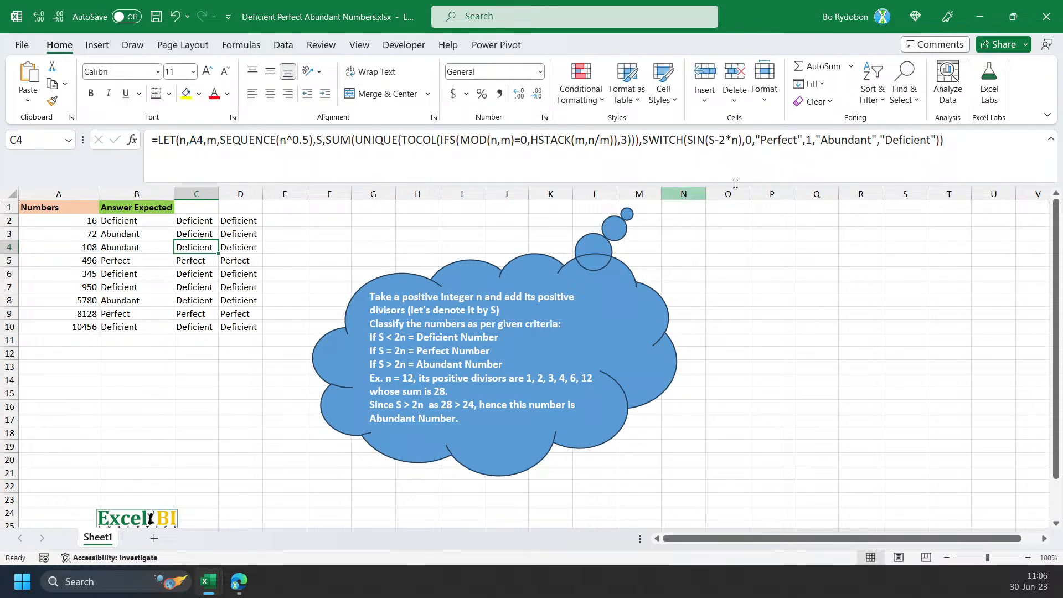
mouse_move(858, 145)
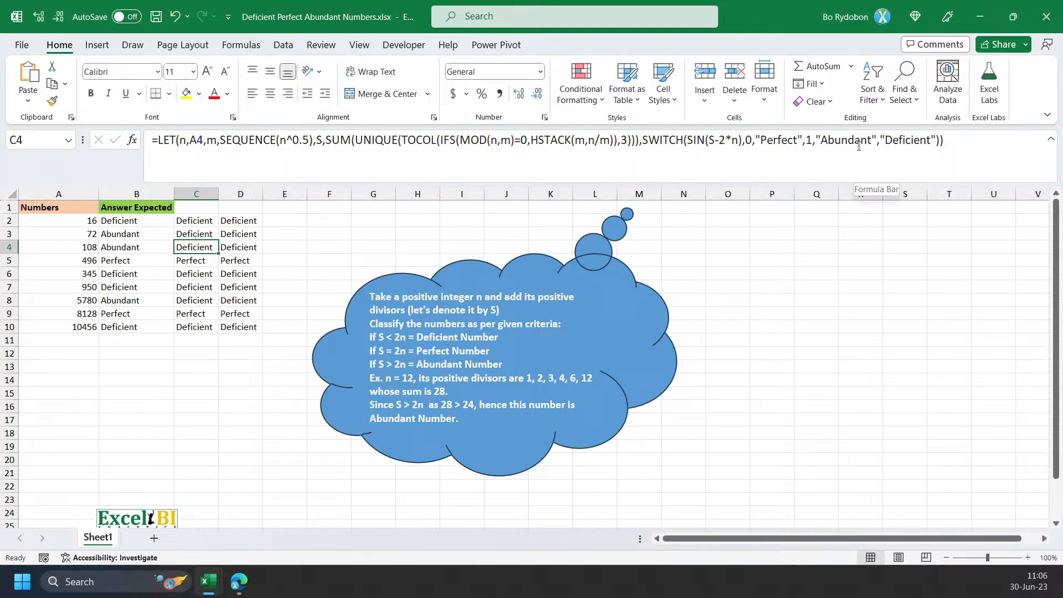
Replace SIN with SIGN in the D2 formula, then start the same fix in C2.
click(857, 140)
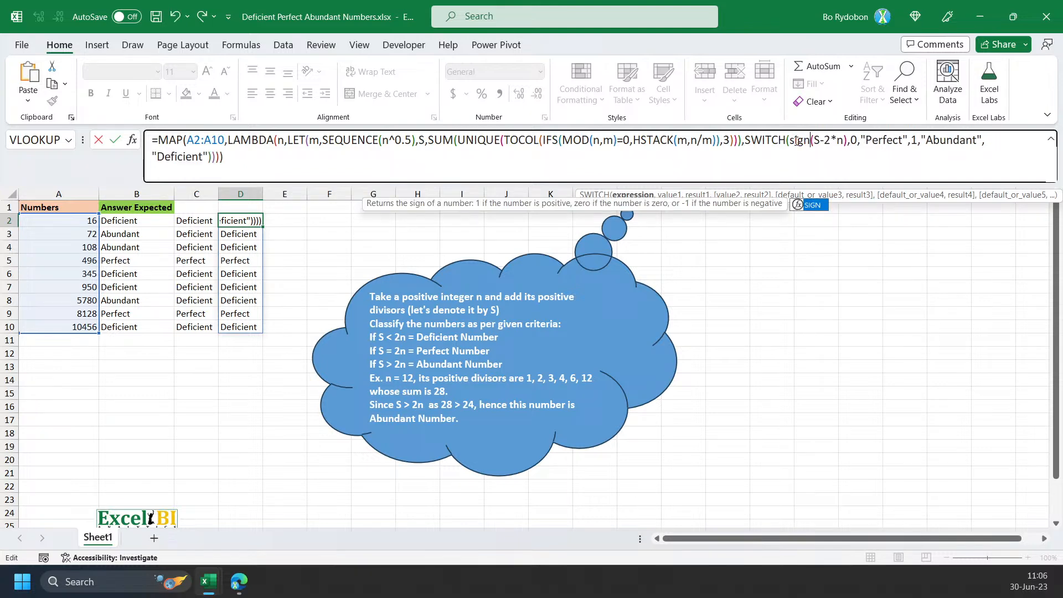
key(Enter)
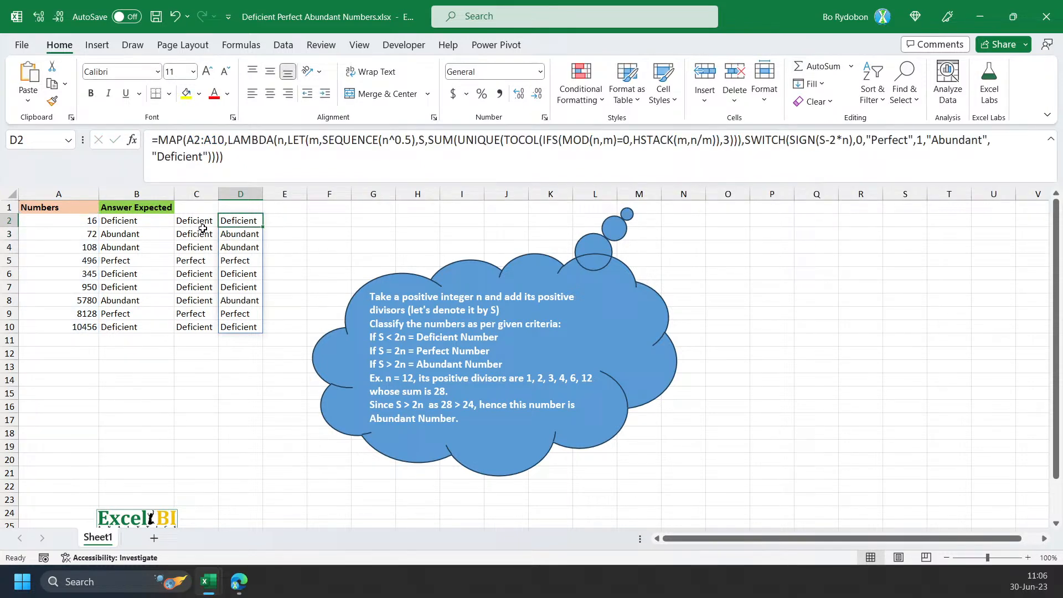
click(196, 219)
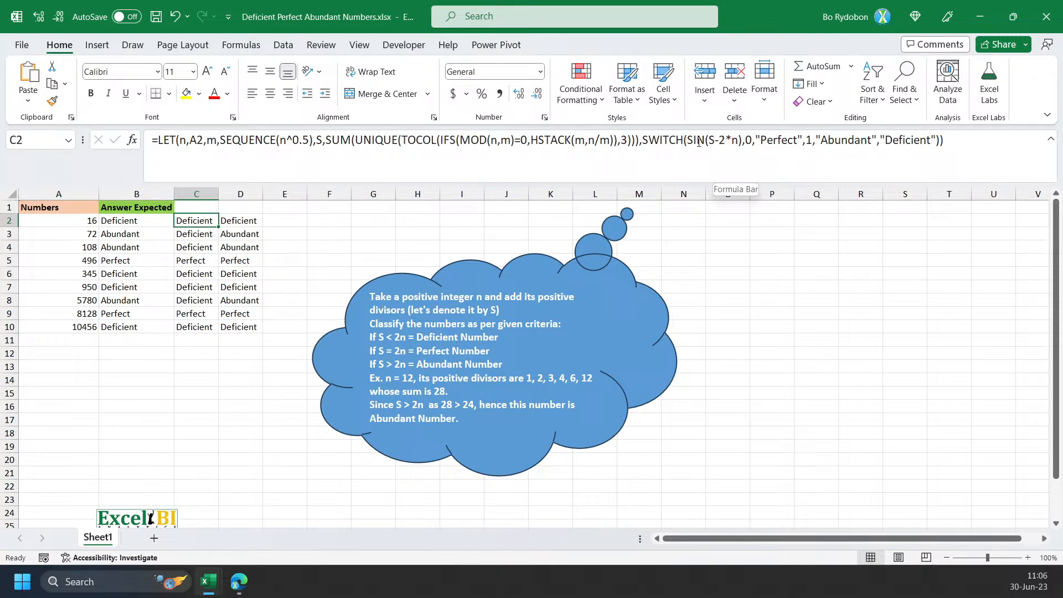
click(196, 234)
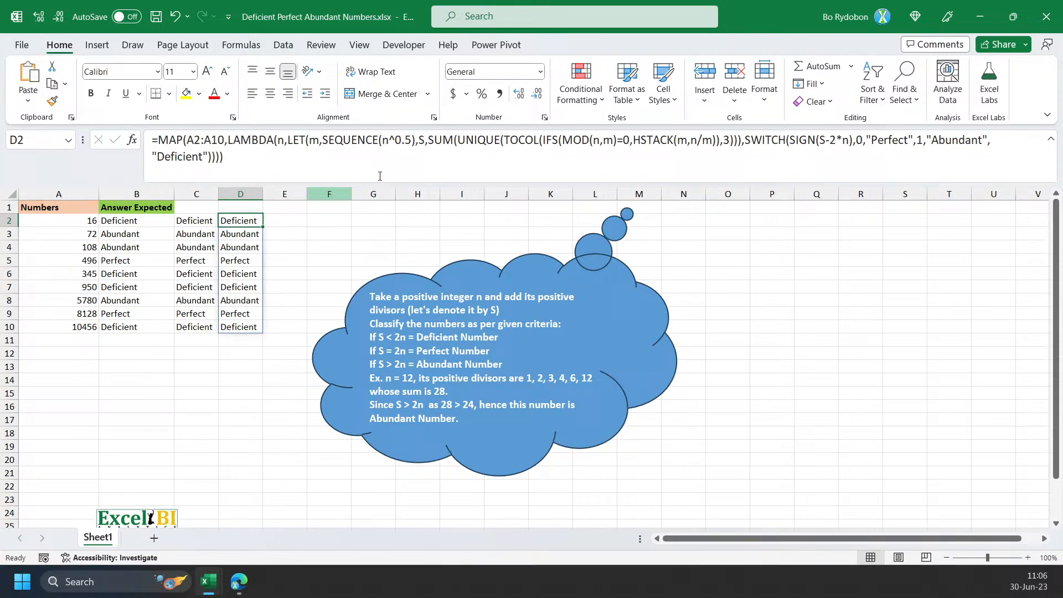
mouse_move(238, 581)
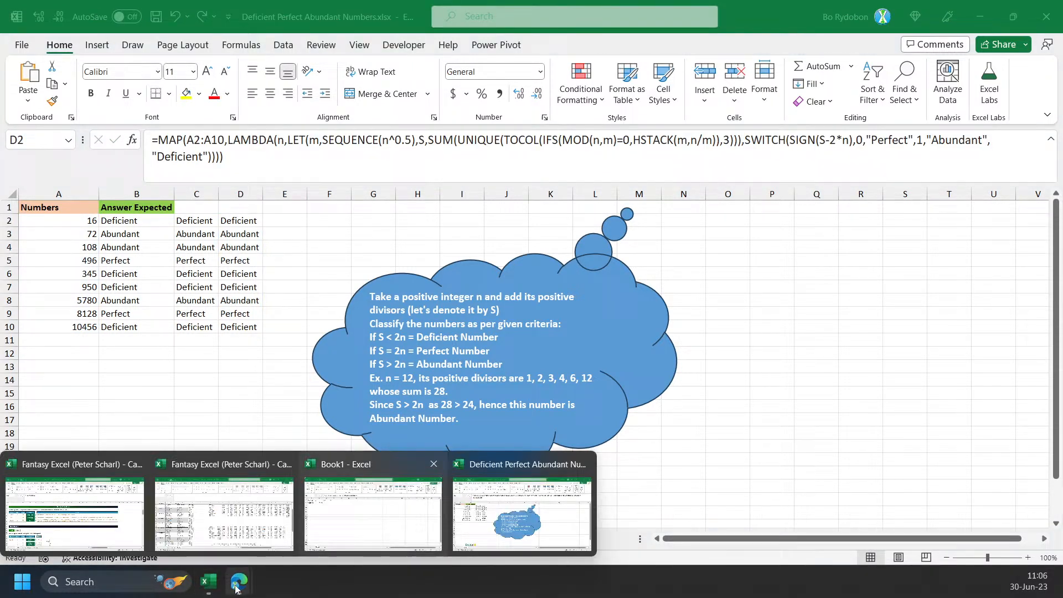
Switch to the LinkedIn tab in Edge and submit the MAP/LAMBDA formula comment.
click(238, 581)
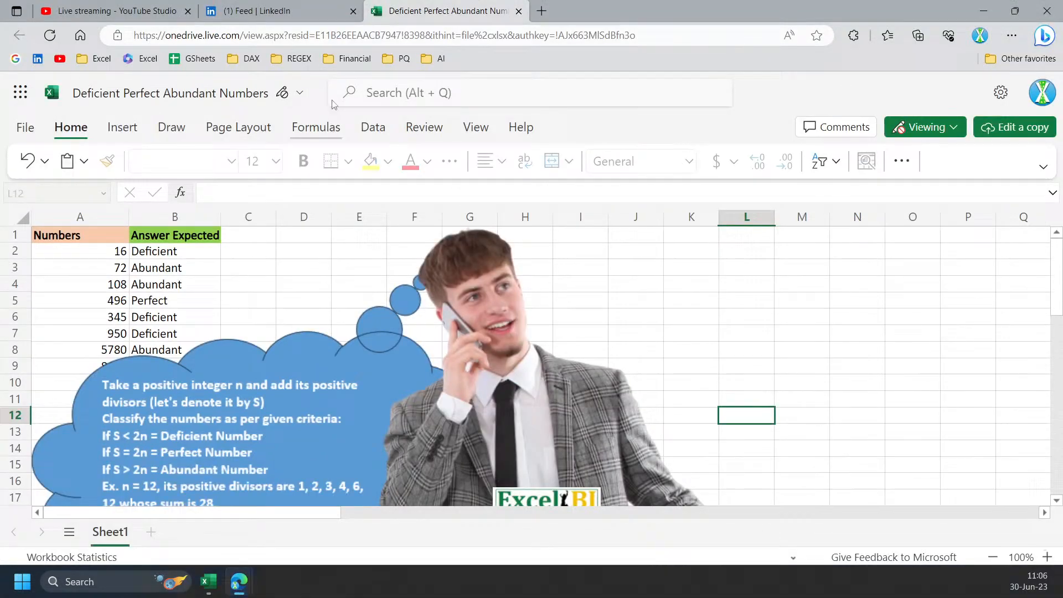
click(277, 11)
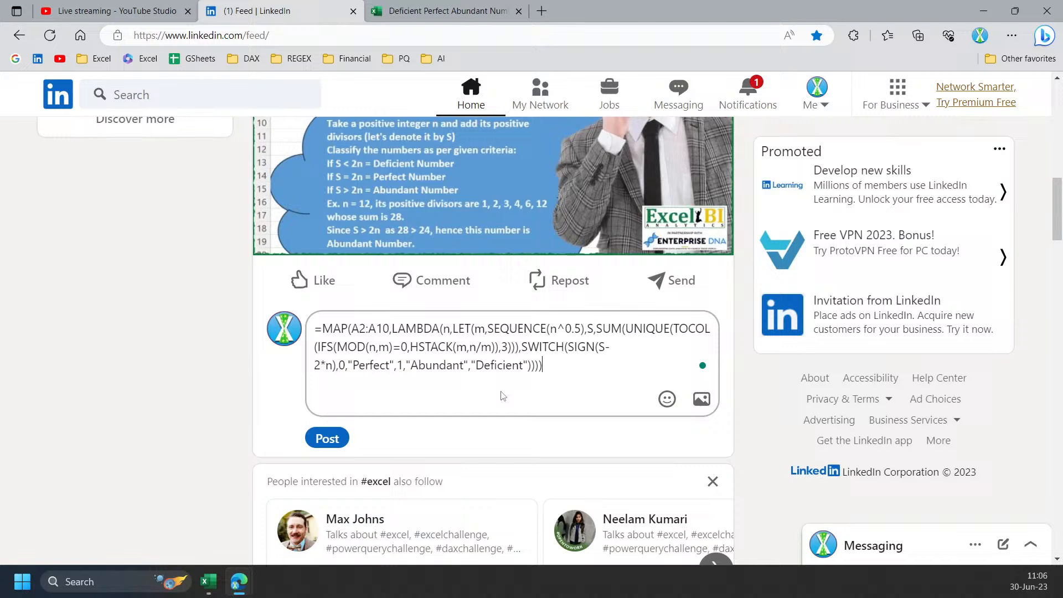
click(327, 438)
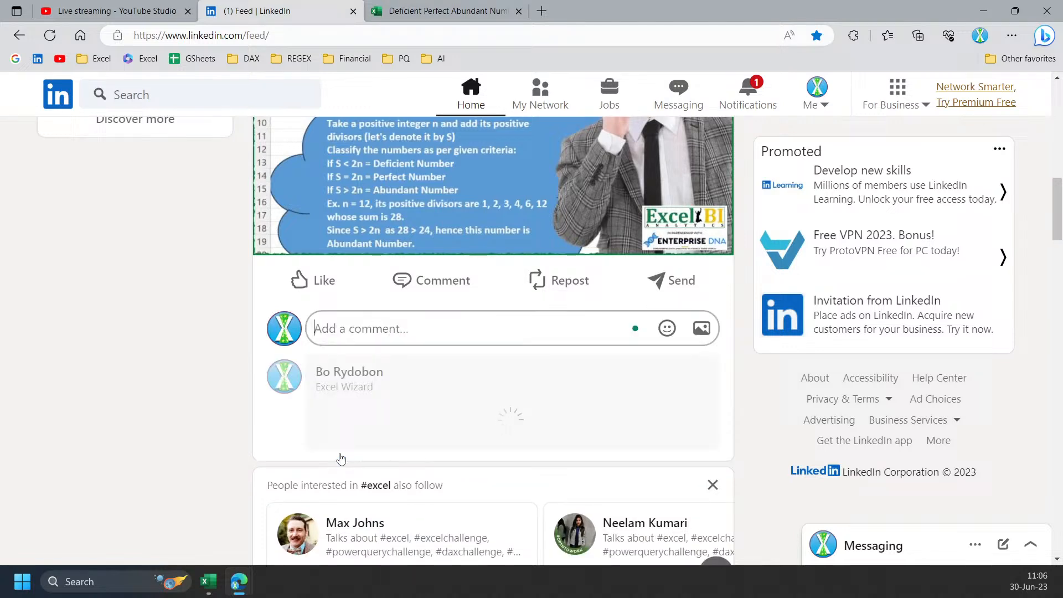